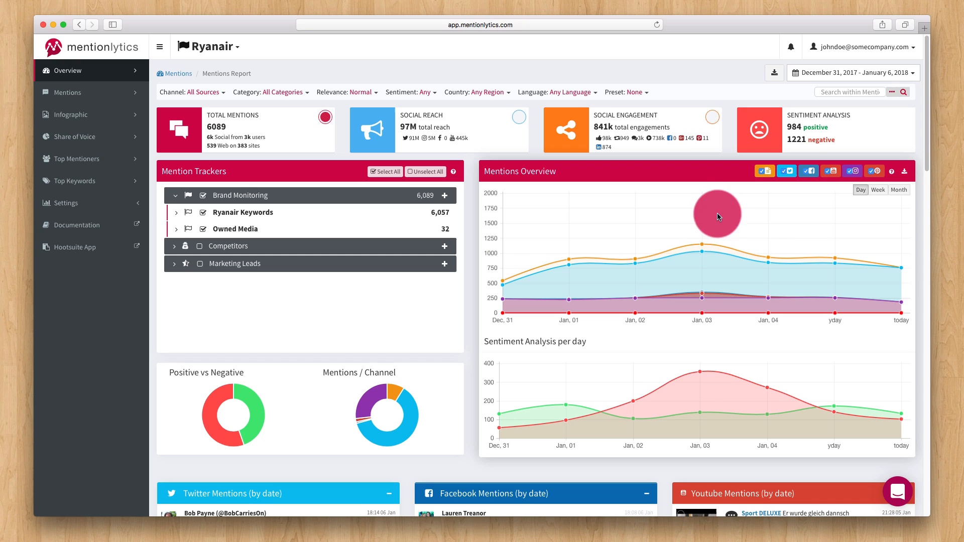
- Set the report's date range to Last 30 Days, December 8, 2017 to January 6, 2018
{"action": "left_click", "coordinate": [853, 72]}
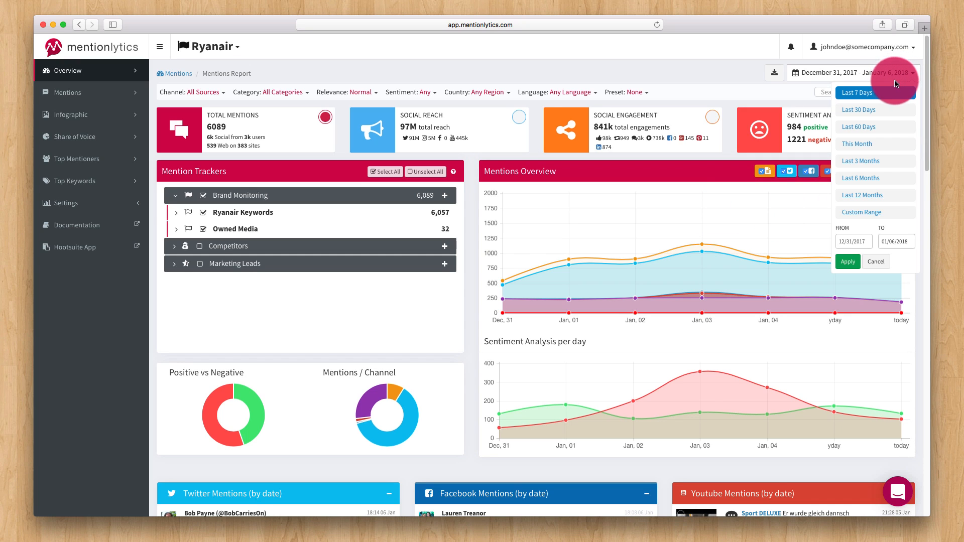
{"action": "left_click", "coordinate": [847, 261]}
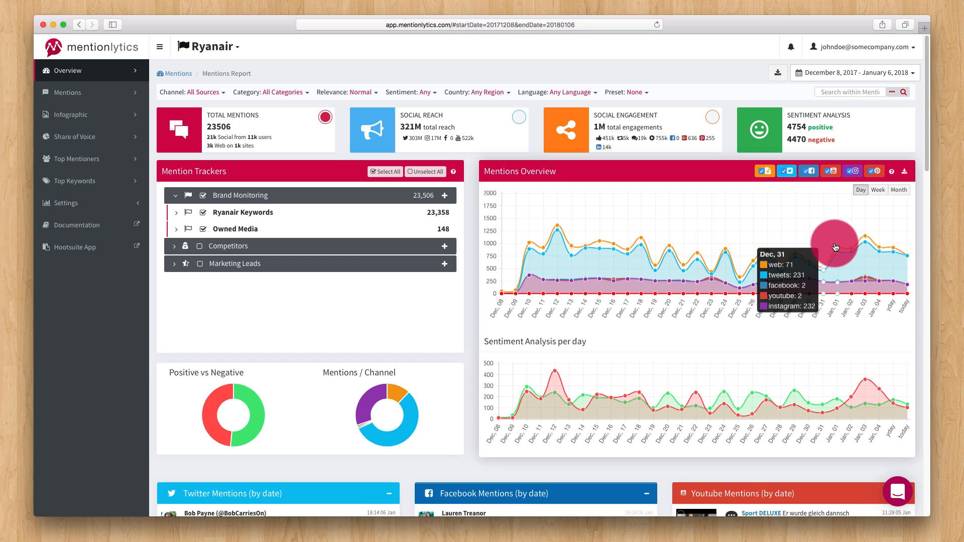
{"action": "mouse_move", "coordinate": [788, 247]}
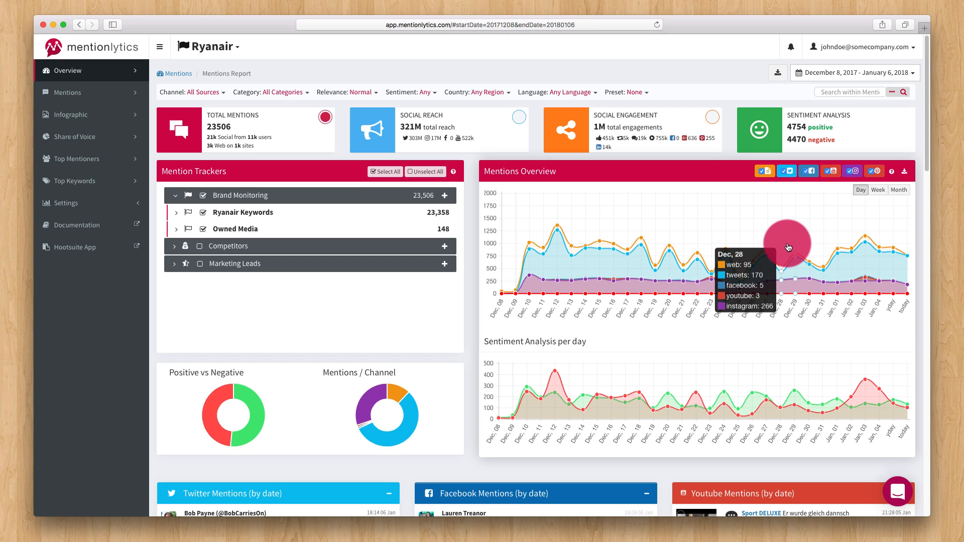
{"action": "mouse_move", "coordinate": [768, 247]}
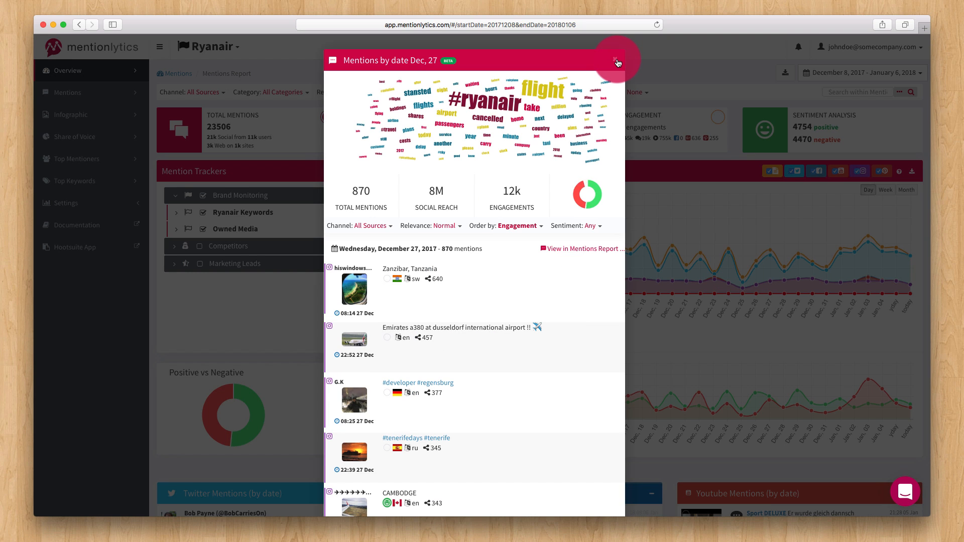
{"action": "left_click", "coordinate": [616, 60]}
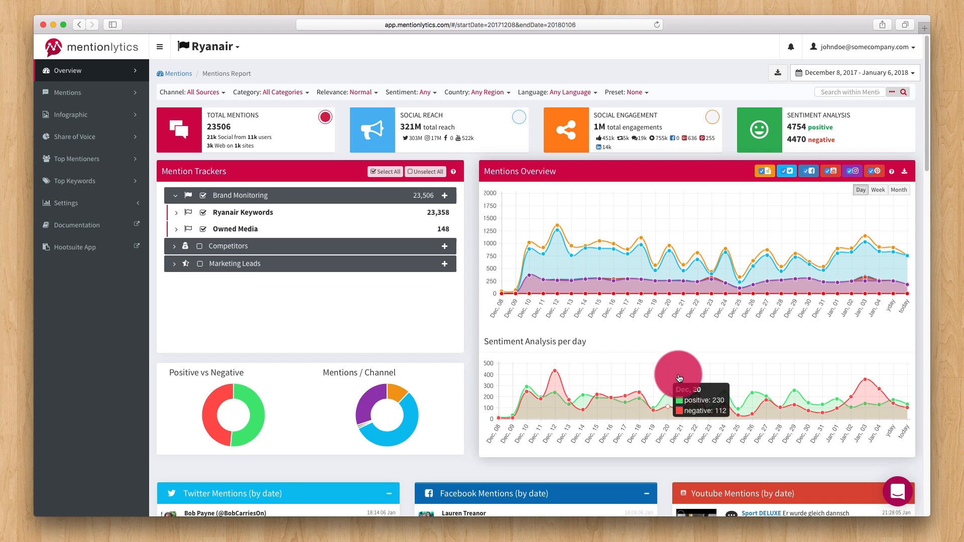
{"action": "mouse_move", "coordinate": [722, 385]}
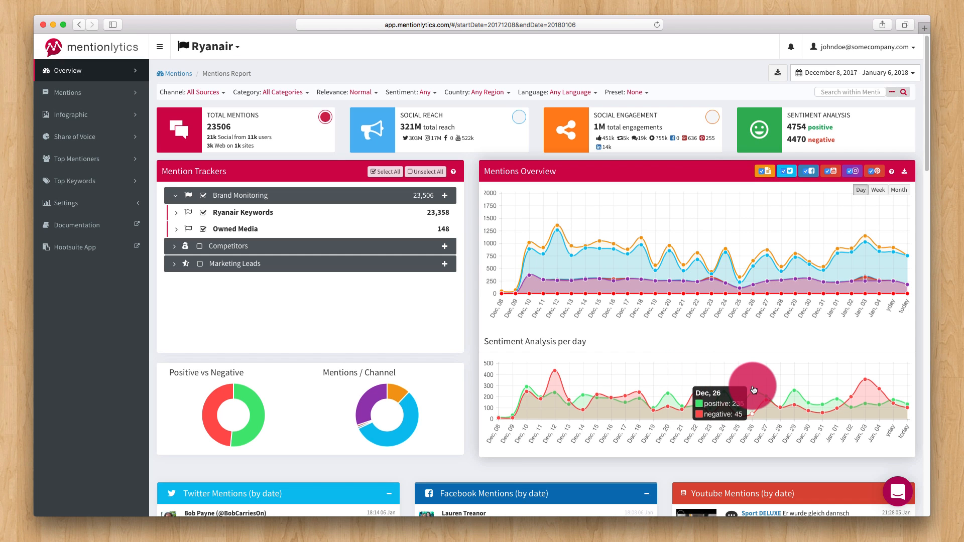
{"action": "mouse_move", "coordinate": [238, 277]}
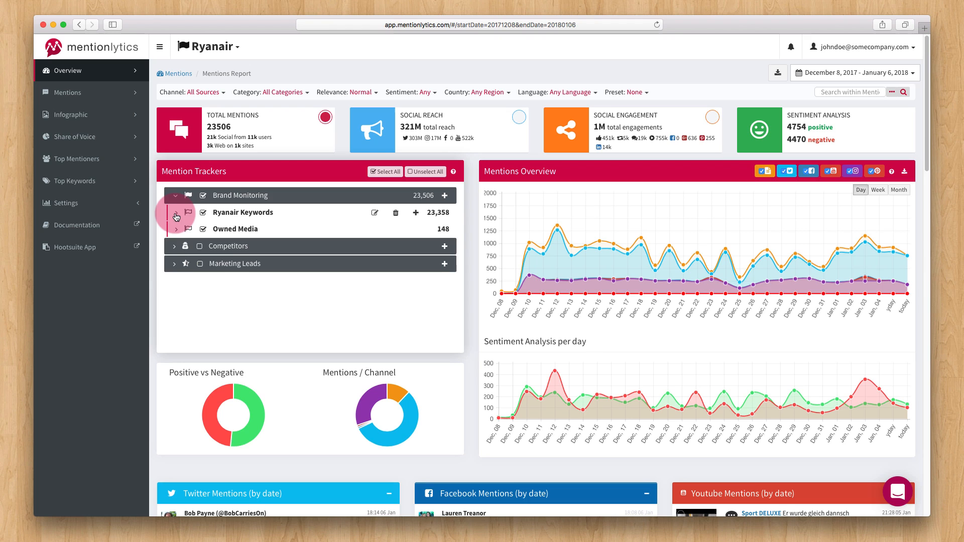
- Expand and collapse the Ryanair Keywords, Competitors and Easyjet trackers to review their contents
{"action": "left_click", "coordinate": [175, 216]}
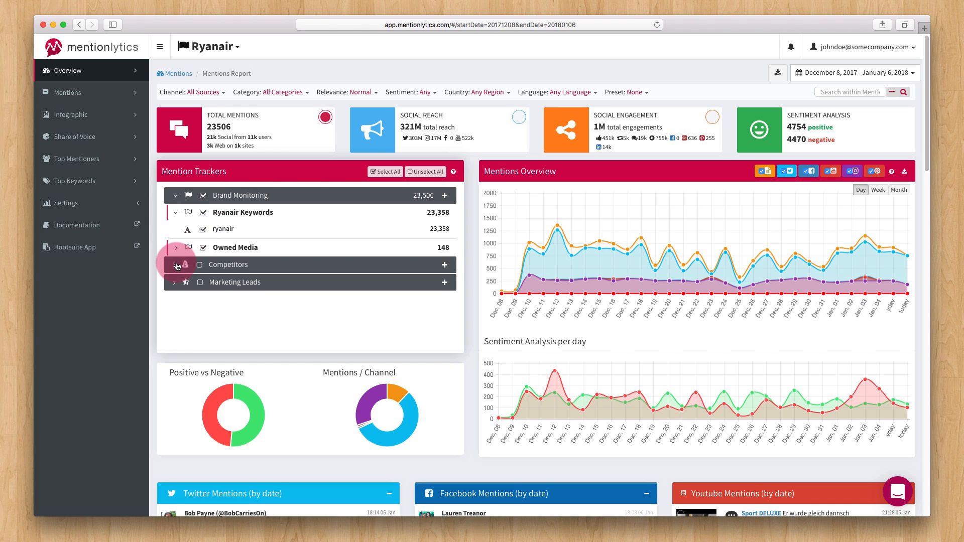
{"action": "left_click", "coordinate": [175, 264]}
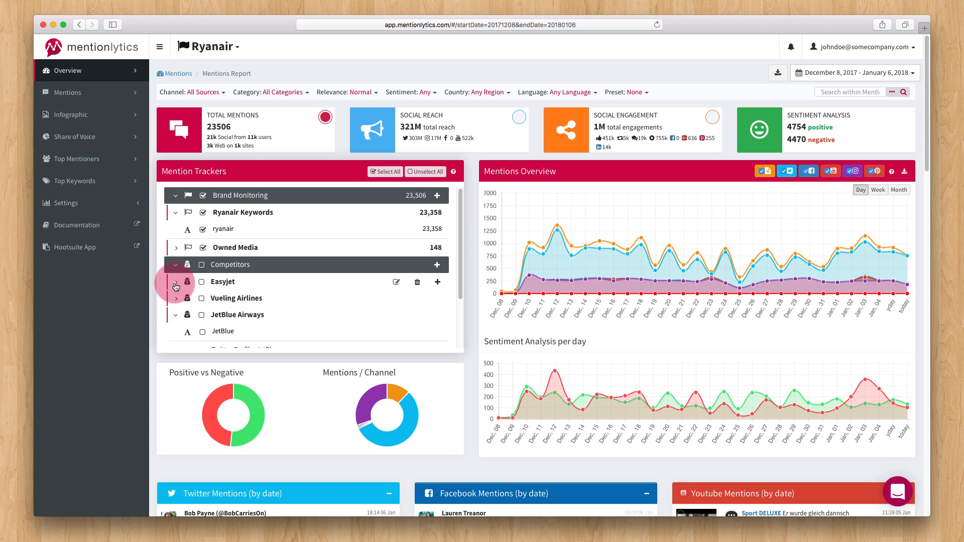
{"action": "left_click", "coordinate": [175, 281]}
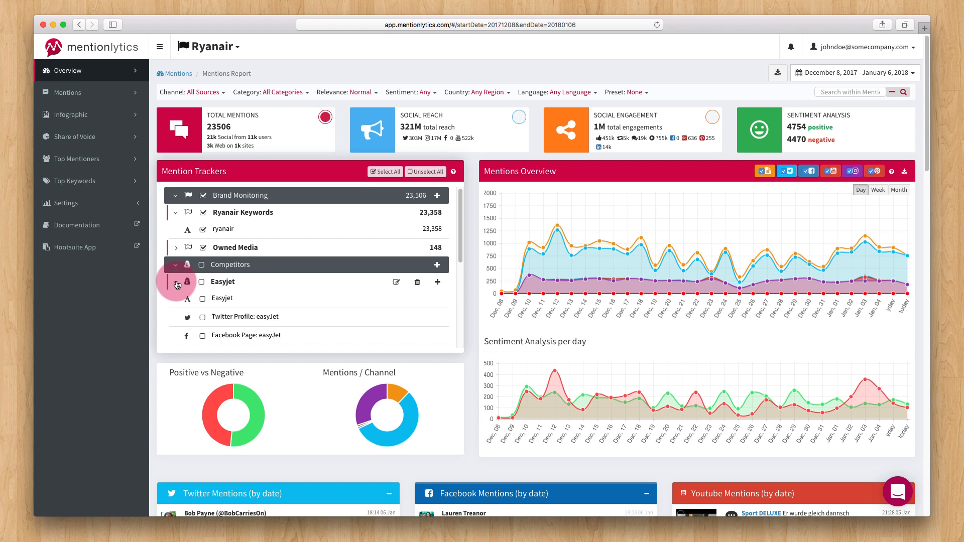
{"action": "left_click", "coordinate": [176, 264]}
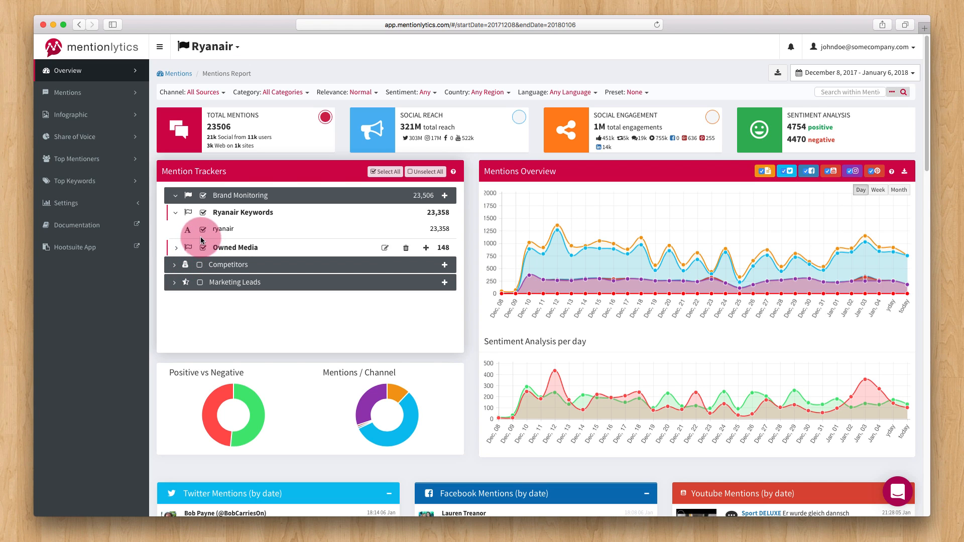
{"action": "left_click", "coordinate": [176, 212]}
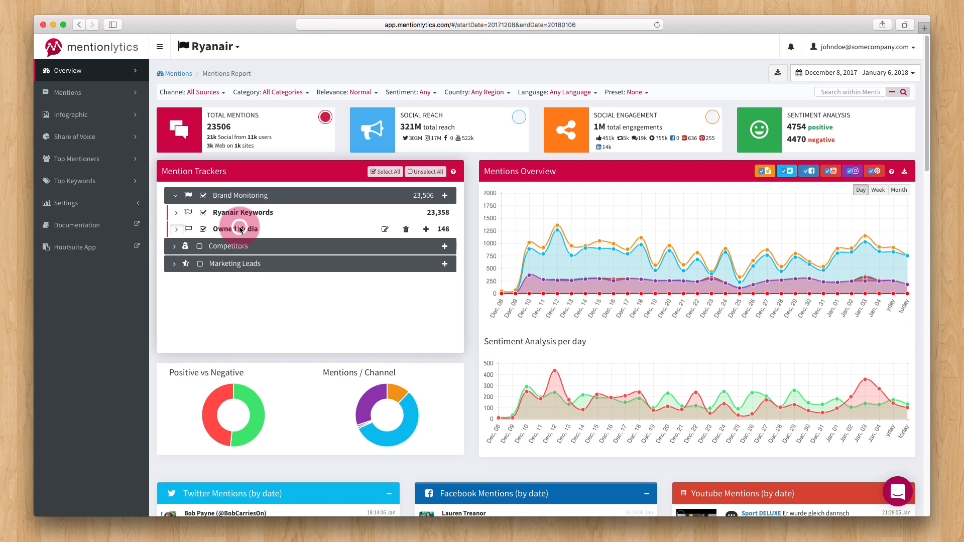
- Isolate Owned Media's 148 mentions, then show only Ryanair Keywords' 23,358 mentions
{"action": "left_click", "coordinate": [203, 212]}
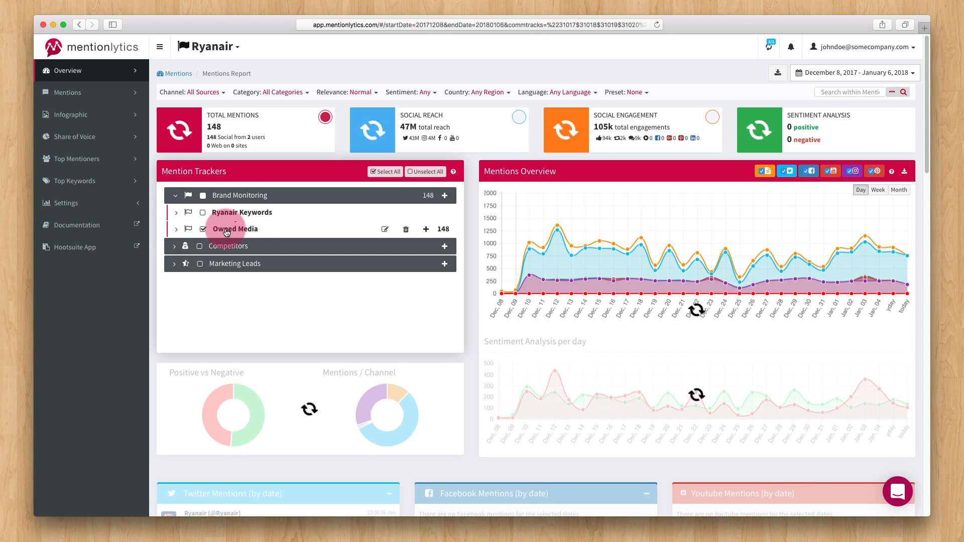
{"action": "left_click", "coordinate": [204, 212]}
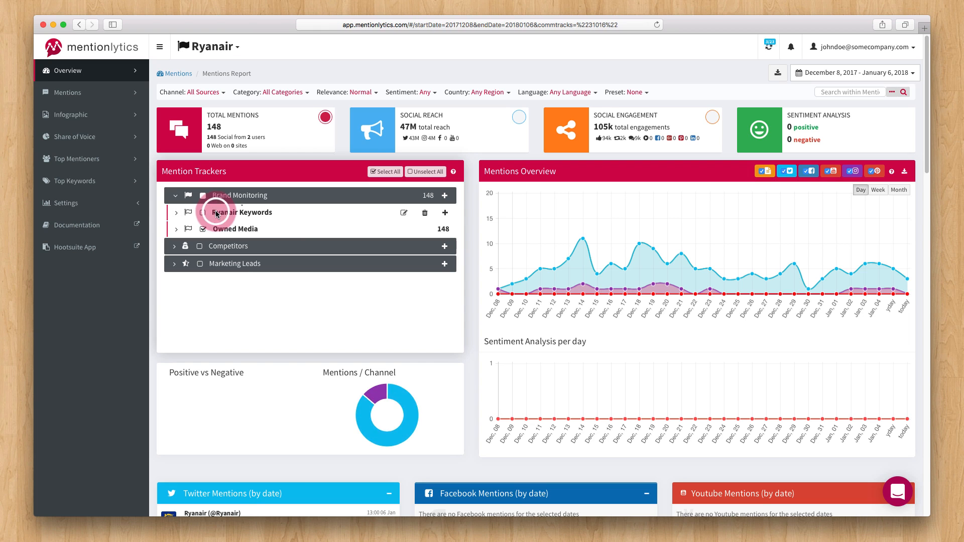
{"action": "left_click", "coordinate": [202, 212]}
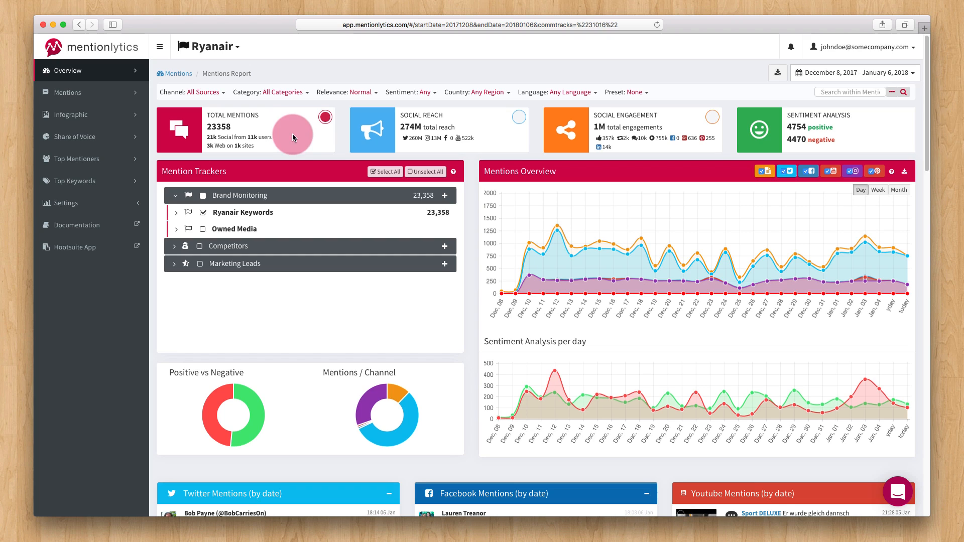
{"action": "mouse_move", "coordinate": [344, 145]}
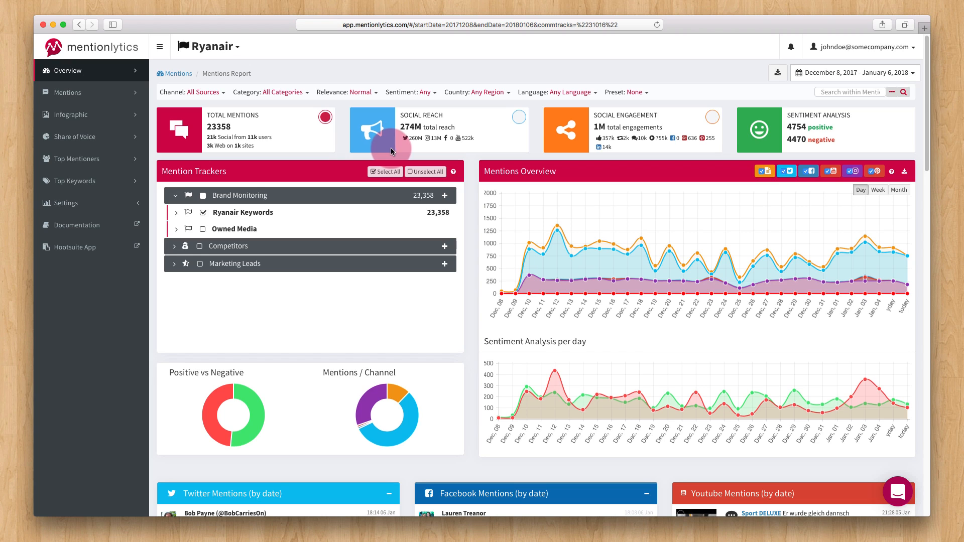
{"action": "mouse_move", "coordinate": [551, 152]}
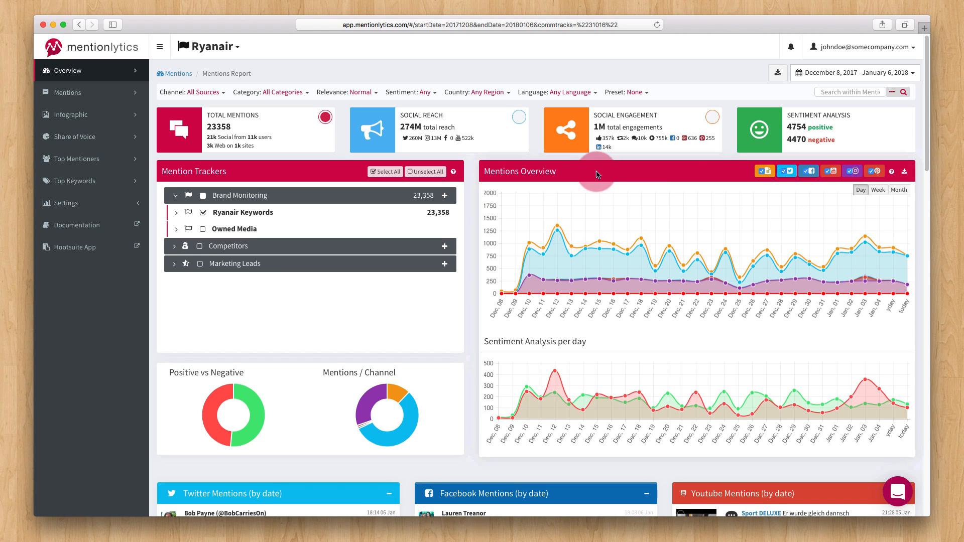
{"action": "scroll", "scroll_direction": "down", "scroll_amount": 3}
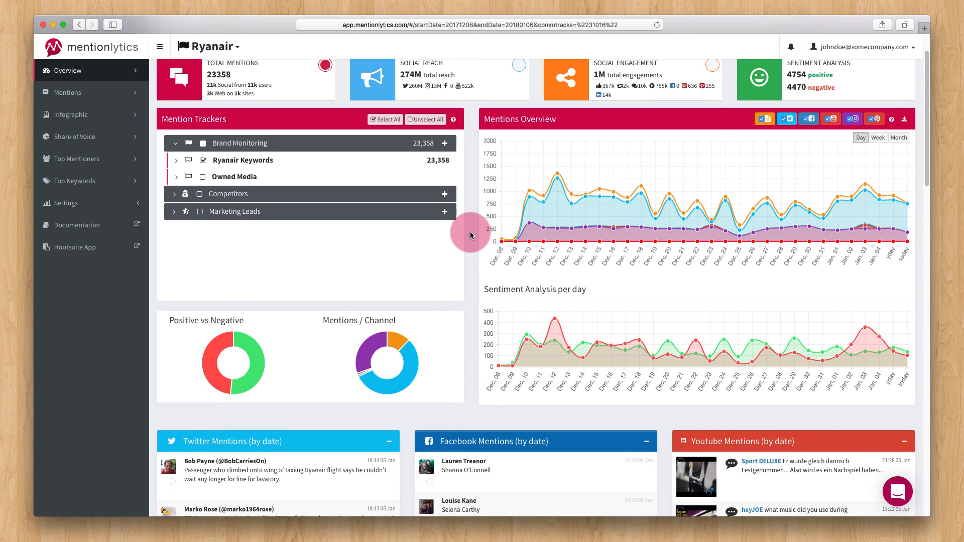
{"action": "scroll", "scroll_direction": "down", "scroll_amount": 3}
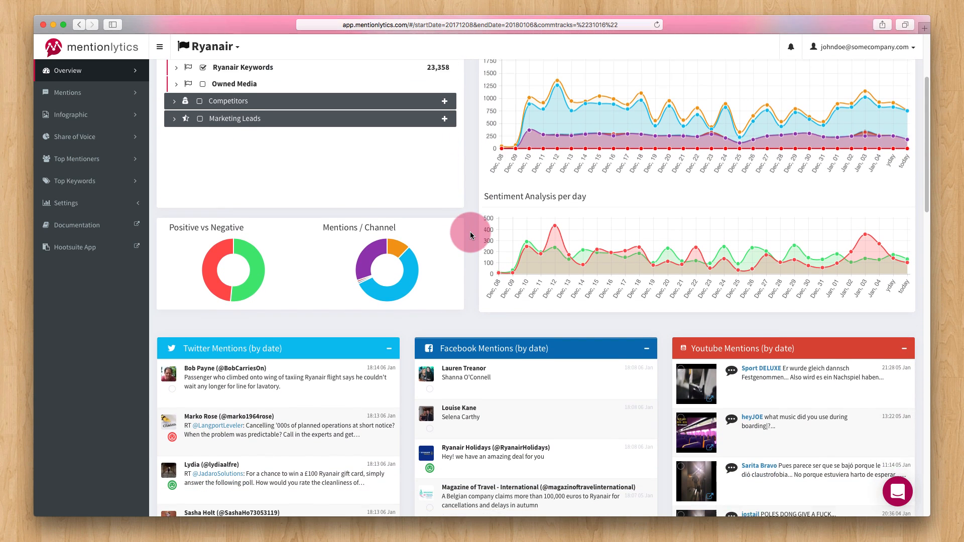
{"action": "scroll", "scroll_direction": "down", "scroll_amount": 3}
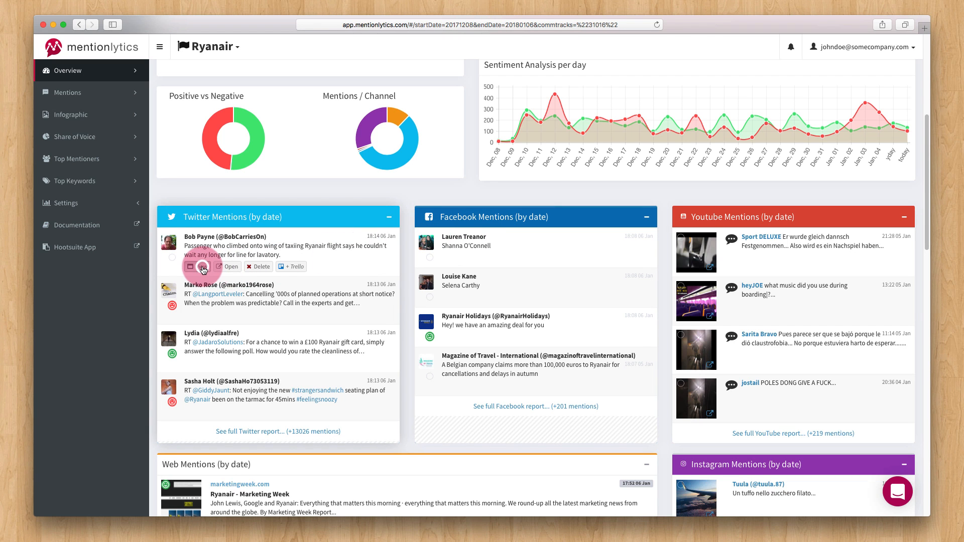
{"action": "left_click", "coordinate": [198, 266]}
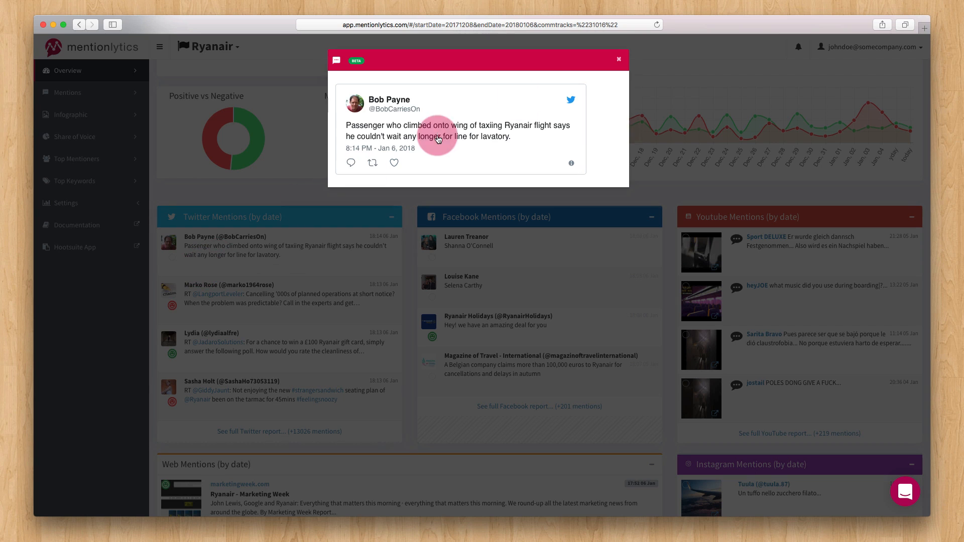
{"action": "left_click", "coordinate": [618, 59]}
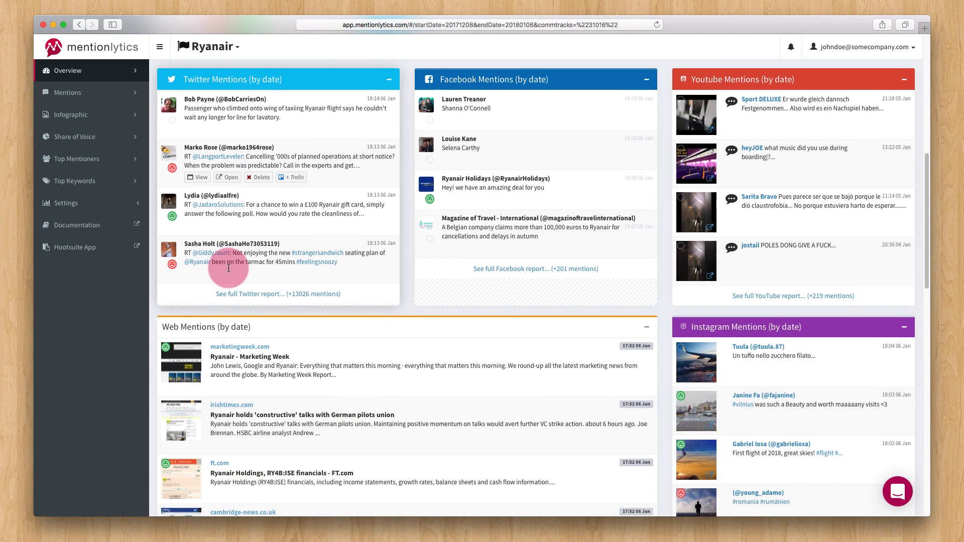
{"action": "scroll", "scroll_direction": "down", "scroll_amount": 3}
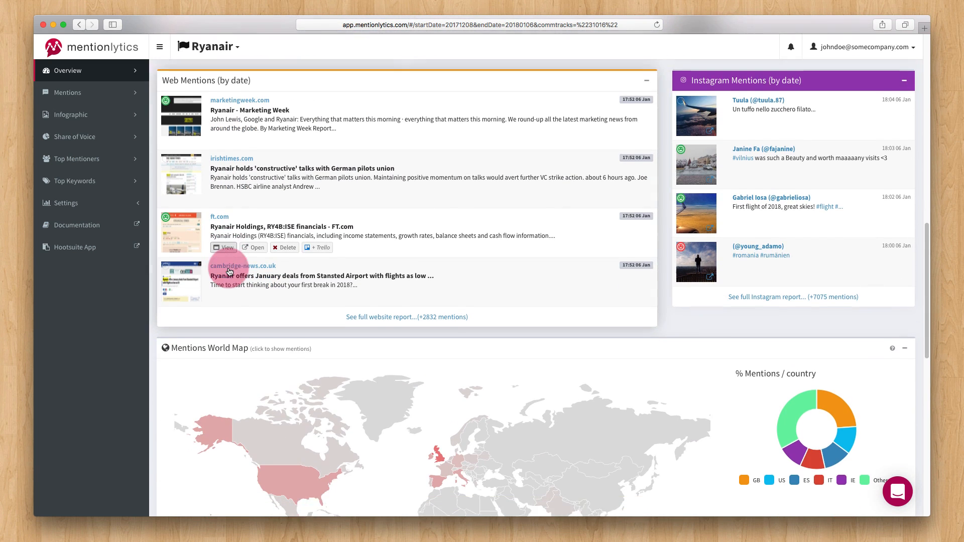
{"action": "scroll", "scroll_direction": "down", "scroll_amount": 3}
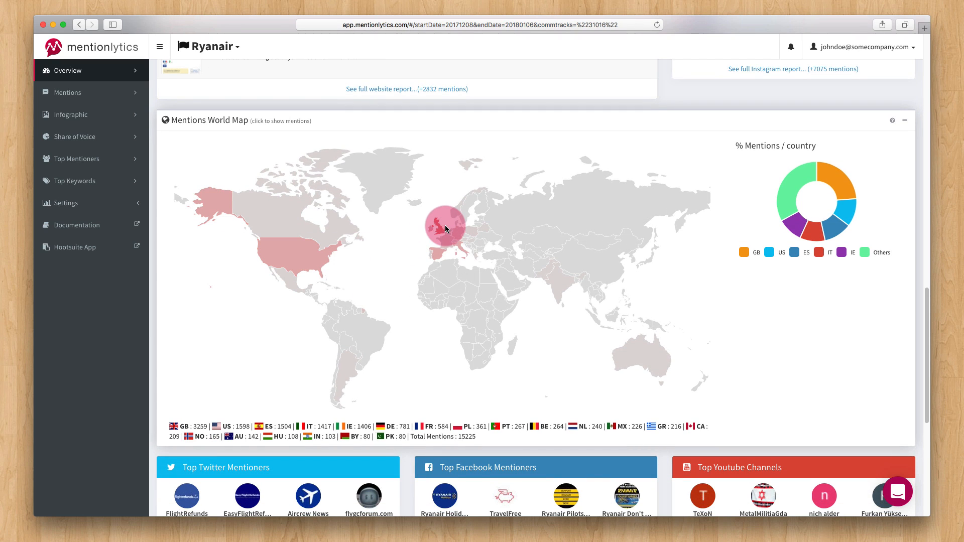
{"action": "mouse_move", "coordinate": [440, 253]}
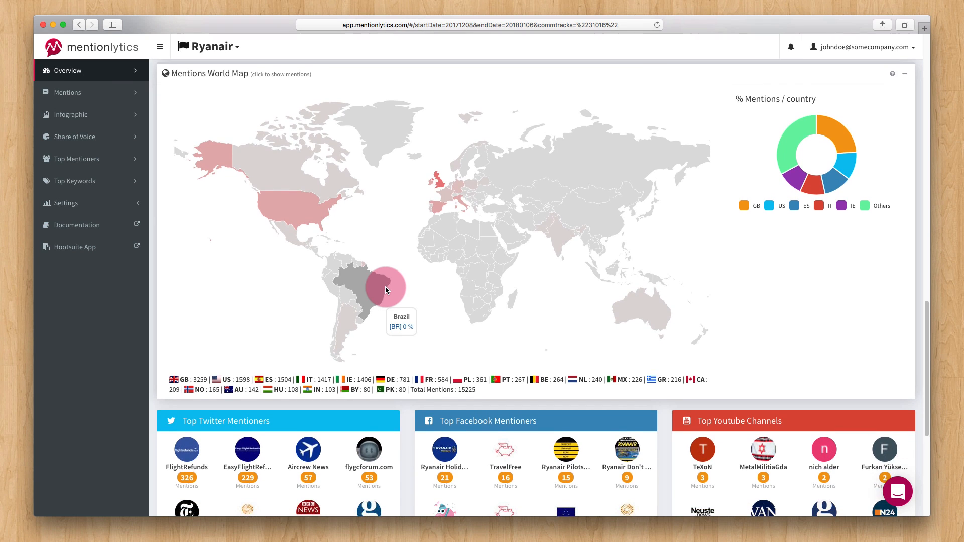
{"action": "scroll", "scroll_direction": "down", "scroll_amount": 3}
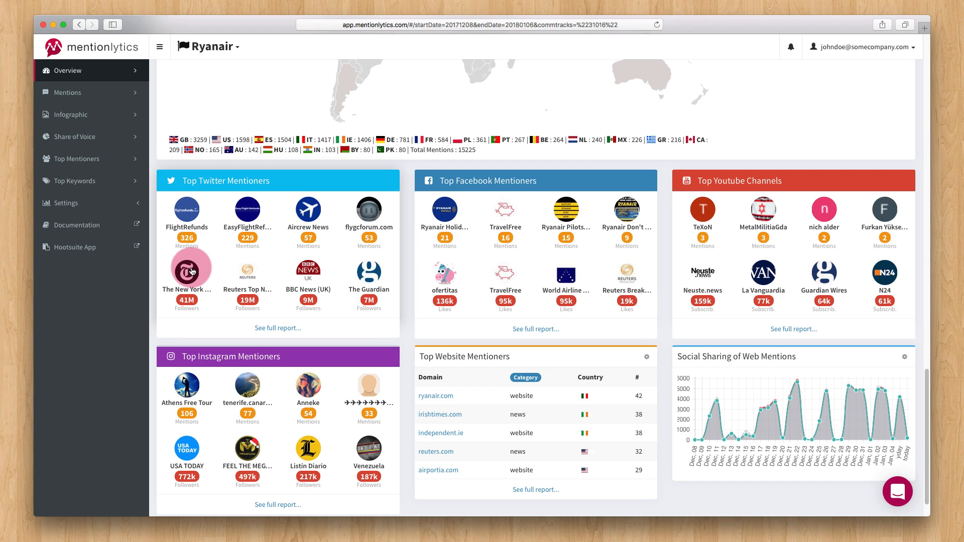
{"action": "mouse_move", "coordinate": [307, 273]}
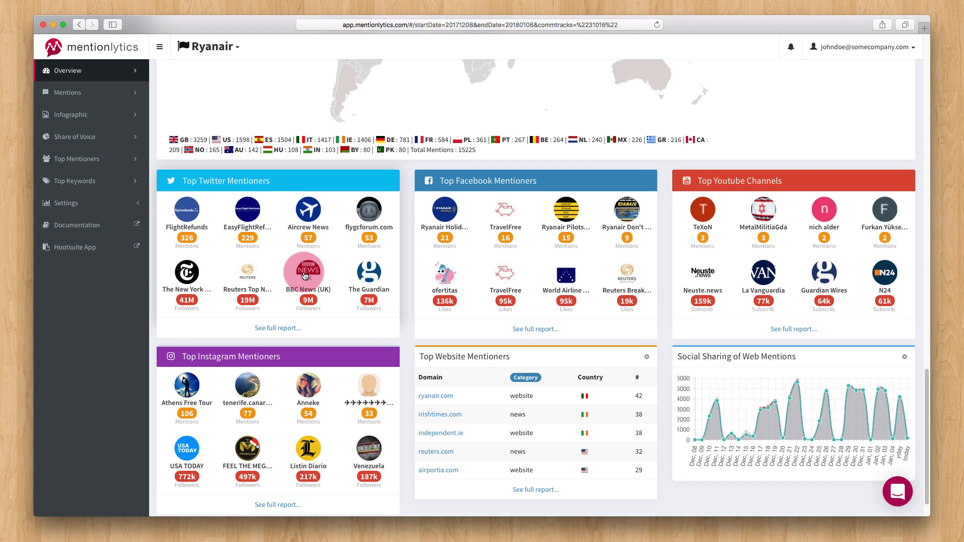
{"action": "mouse_move", "coordinate": [278, 231]}
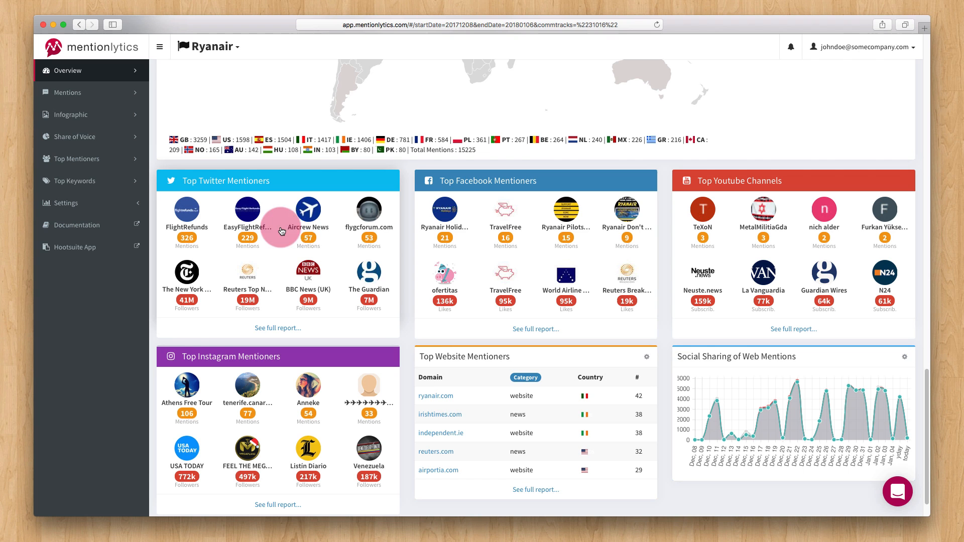
{"action": "left_click", "coordinate": [309, 210]}
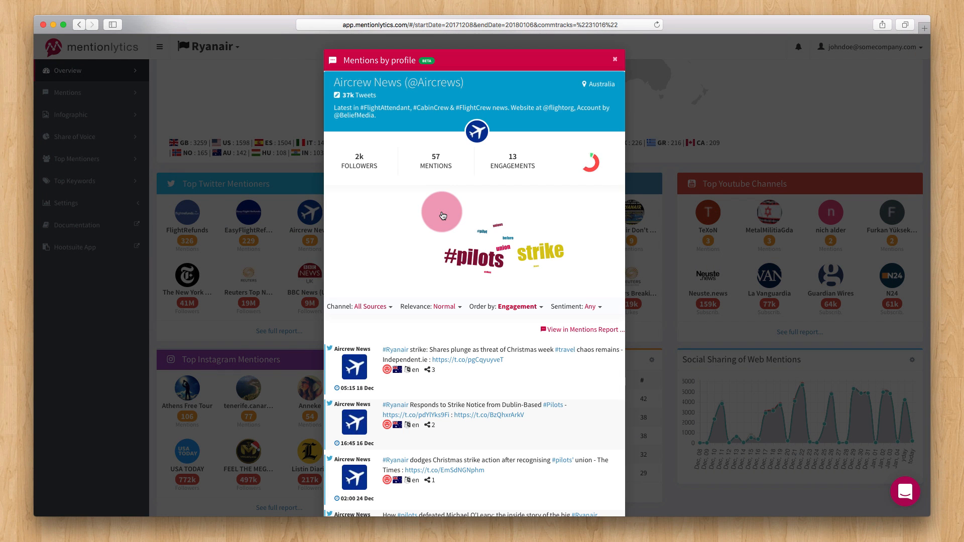
{"action": "scroll", "scroll_direction": "down", "scroll_amount": 3}
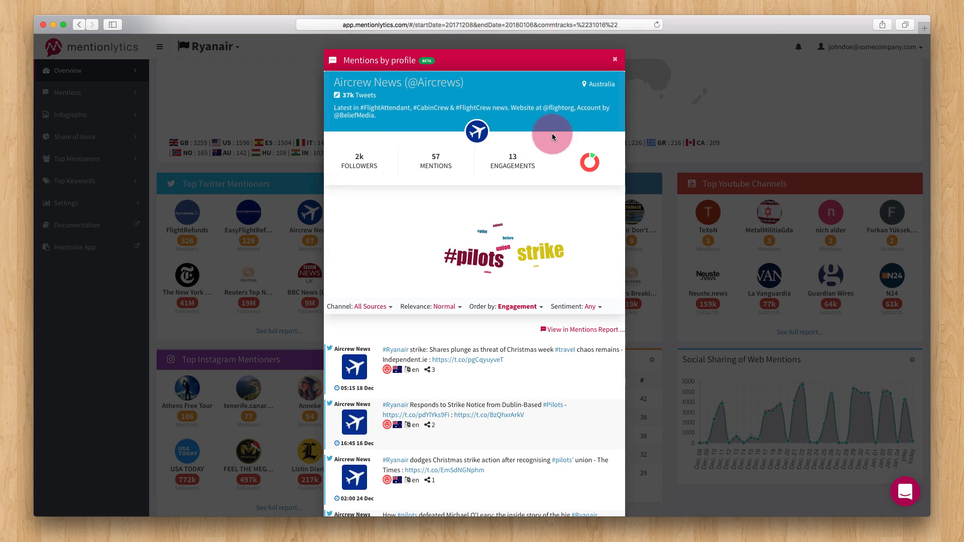
{"action": "left_click", "coordinate": [614, 60]}
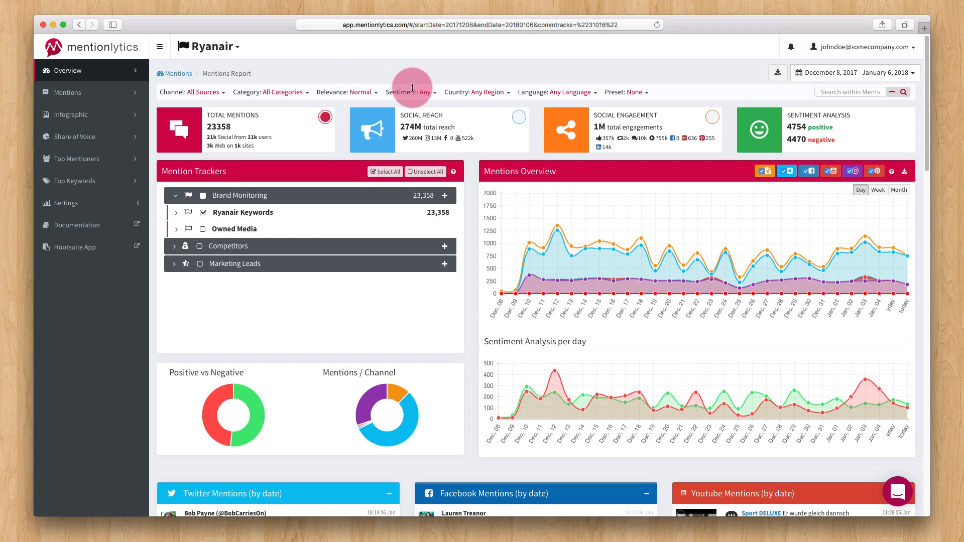
- Filter to negative sentiment and search mentions for 'delay', leaving 189 mentions
{"action": "left_click", "coordinate": [424, 92]}
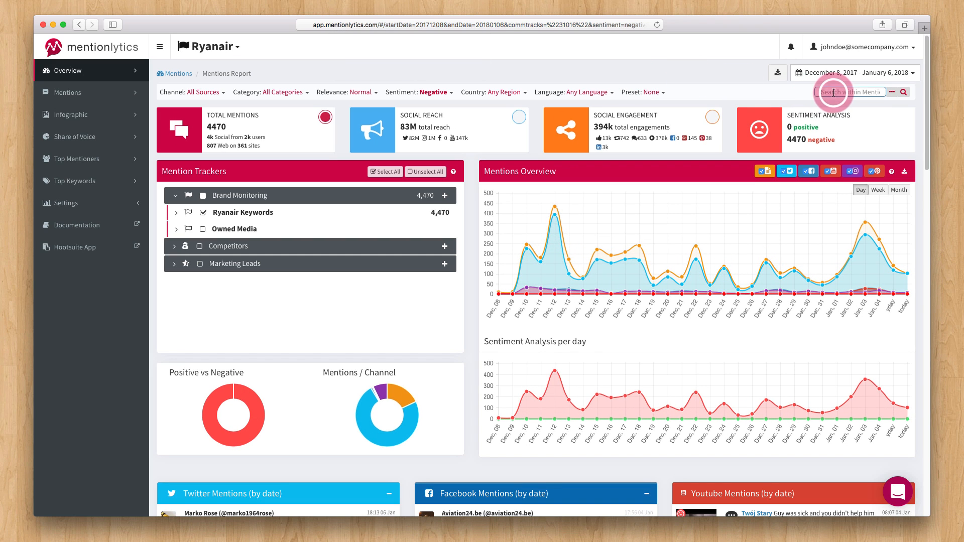
{"action": "type", "text": "delay"}
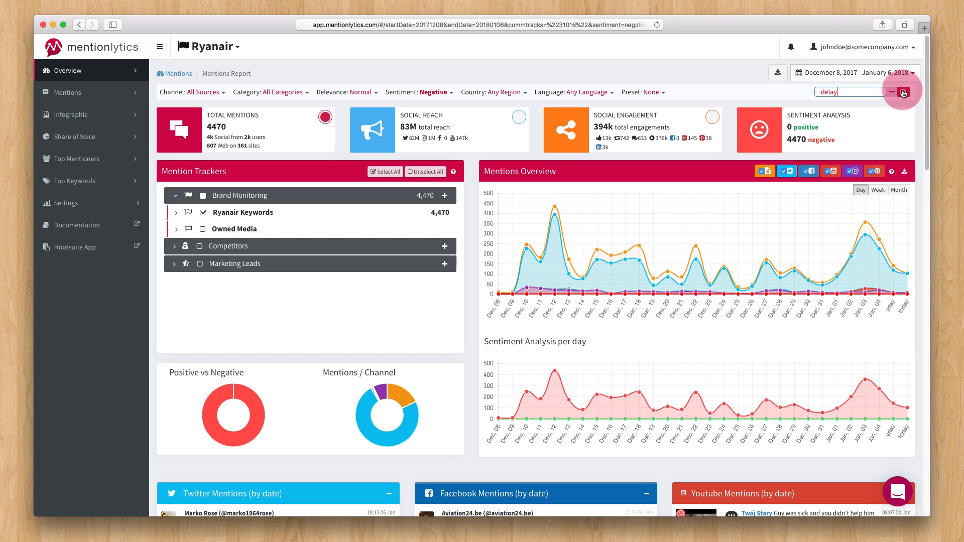
{"action": "left_click", "coordinate": [902, 93]}
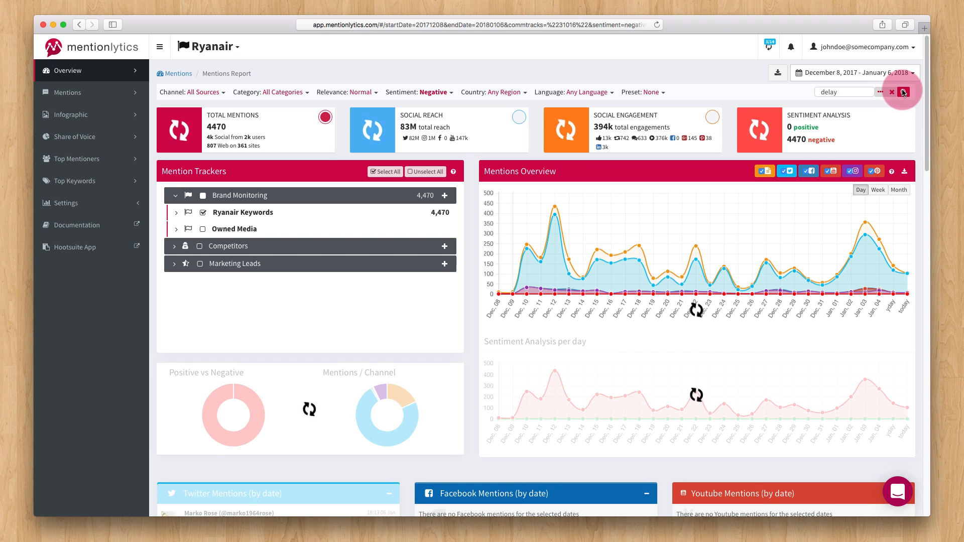
{"action": "left_click", "coordinate": [903, 91]}
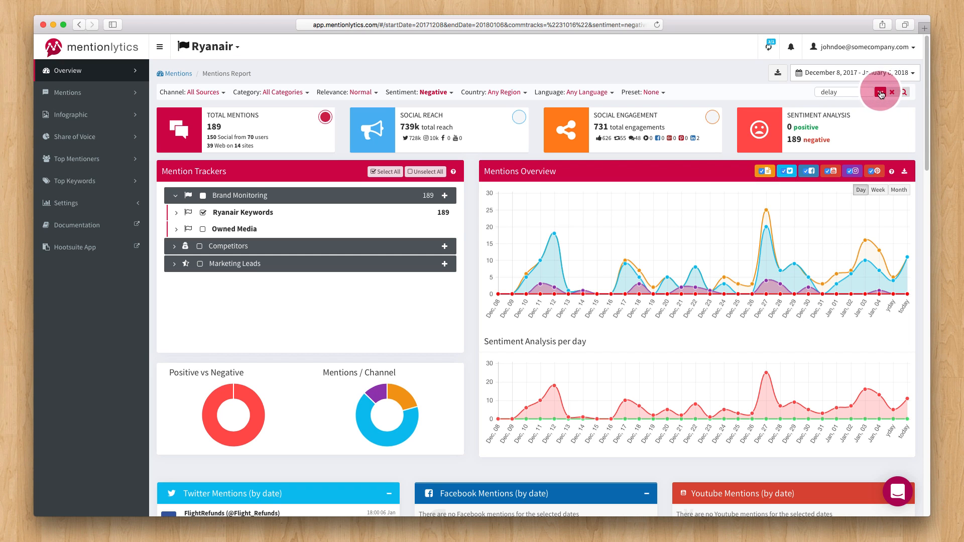
- Bring up the advanced Boolean search editor for the mentions query
{"action": "left_click", "coordinate": [880, 93]}
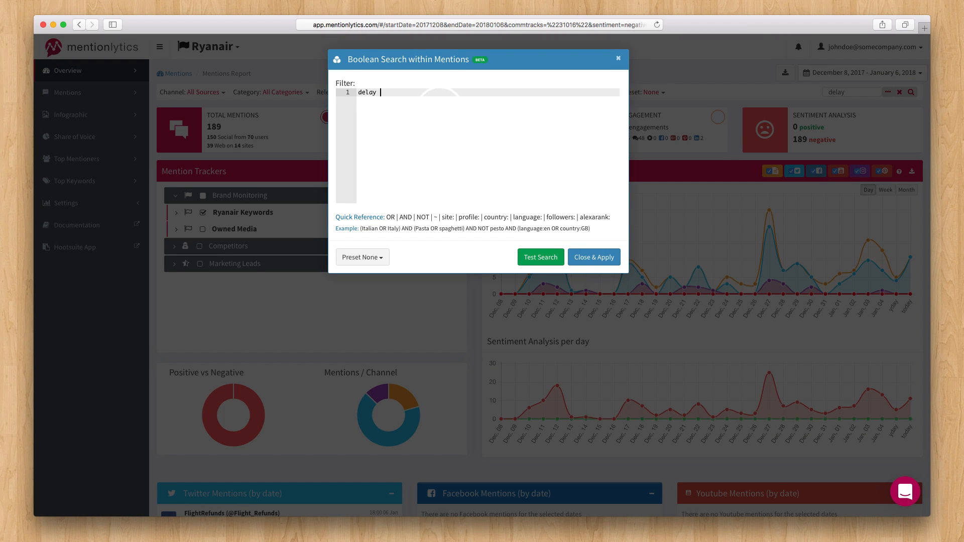
- Test and apply the Boolean query 'delay AND snow', then show the mention export choices
{"action": "type", "text": "AND snow"}
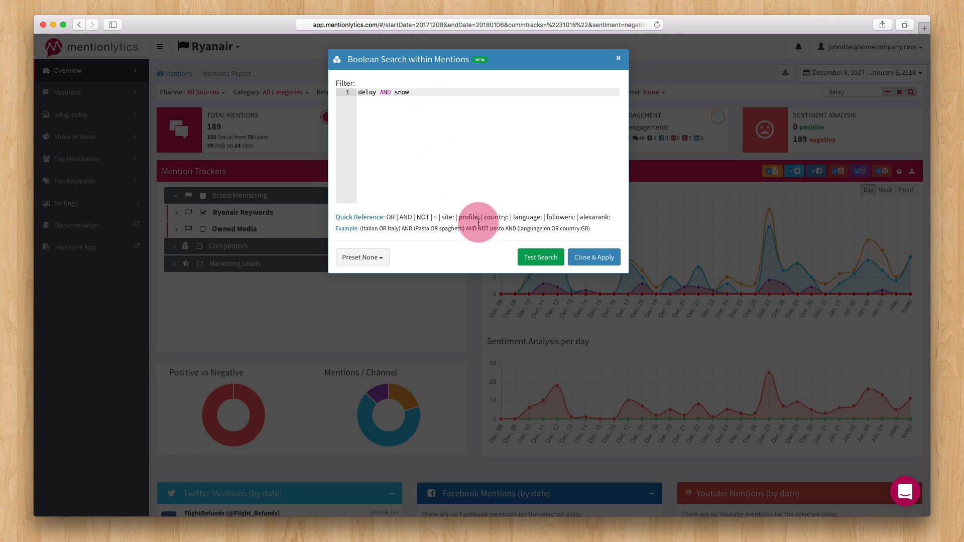
{"action": "left_click", "coordinate": [540, 257]}
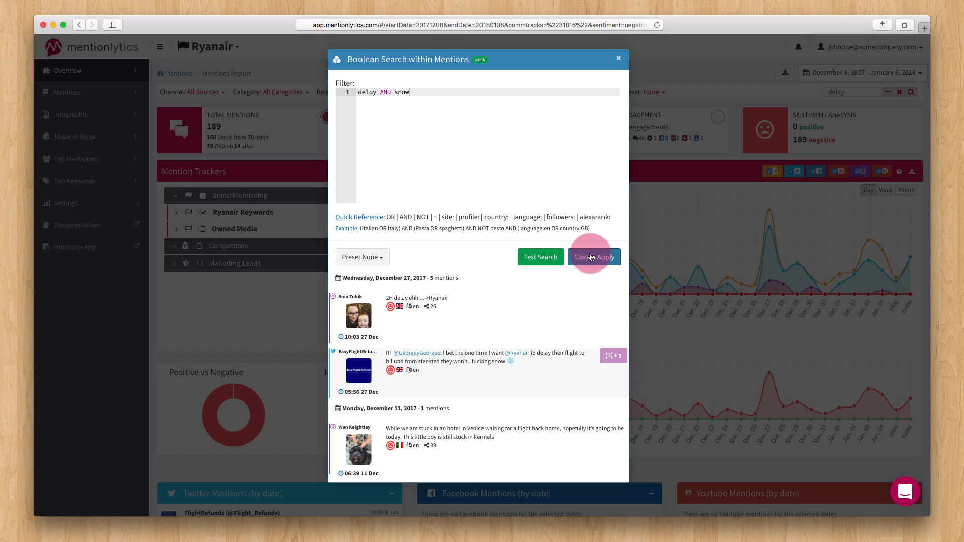
{"action": "left_click", "coordinate": [607, 257]}
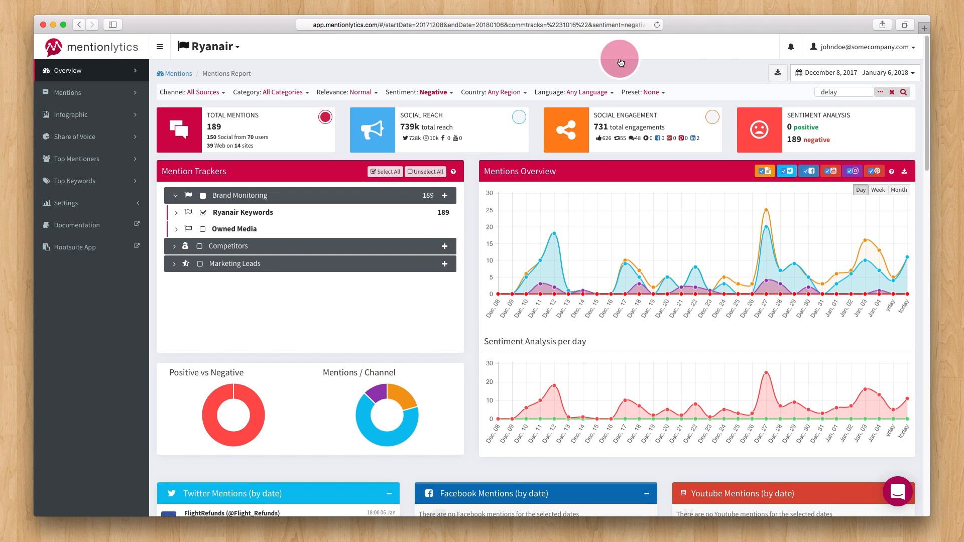
{"action": "left_click", "coordinate": [776, 72]}
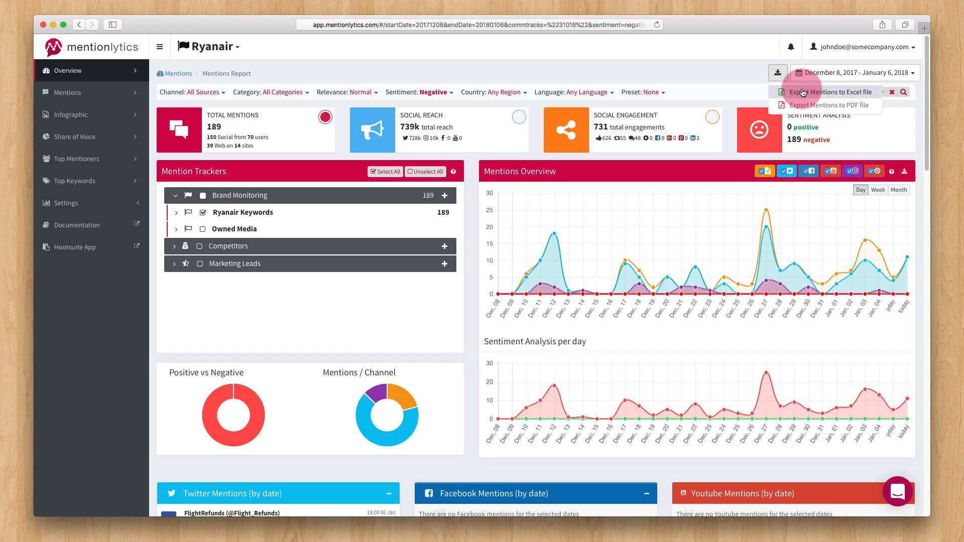
{"action": "mouse_move", "coordinate": [807, 104]}
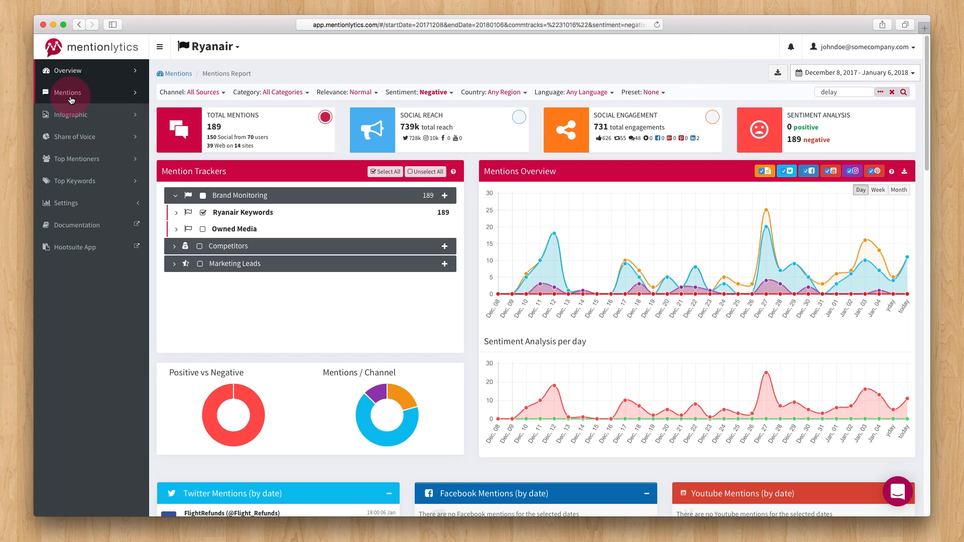
- Go to the Mentions Report page with its keyword cloud led by strike, flight and pilots
{"action": "left_click", "coordinate": [69, 93]}
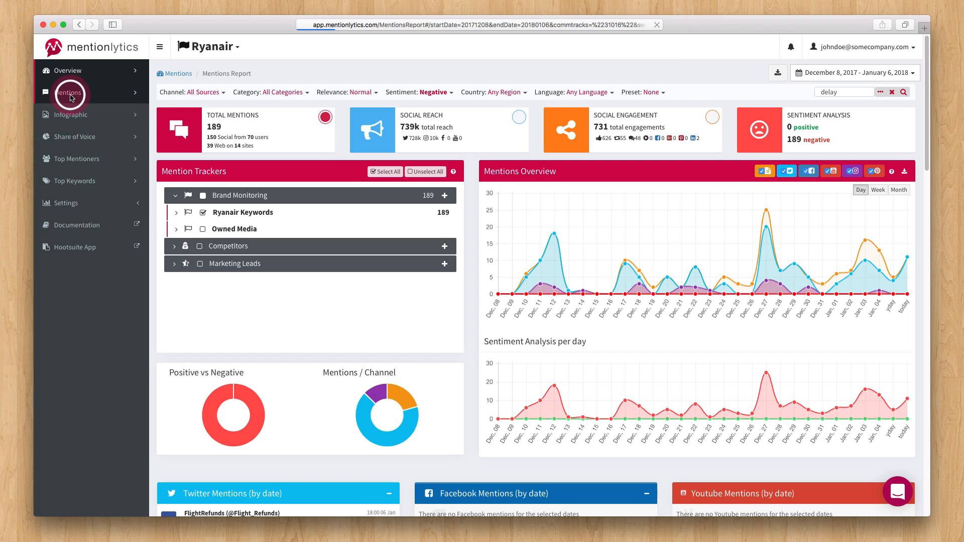
{"action": "left_click", "coordinate": [70, 92]}
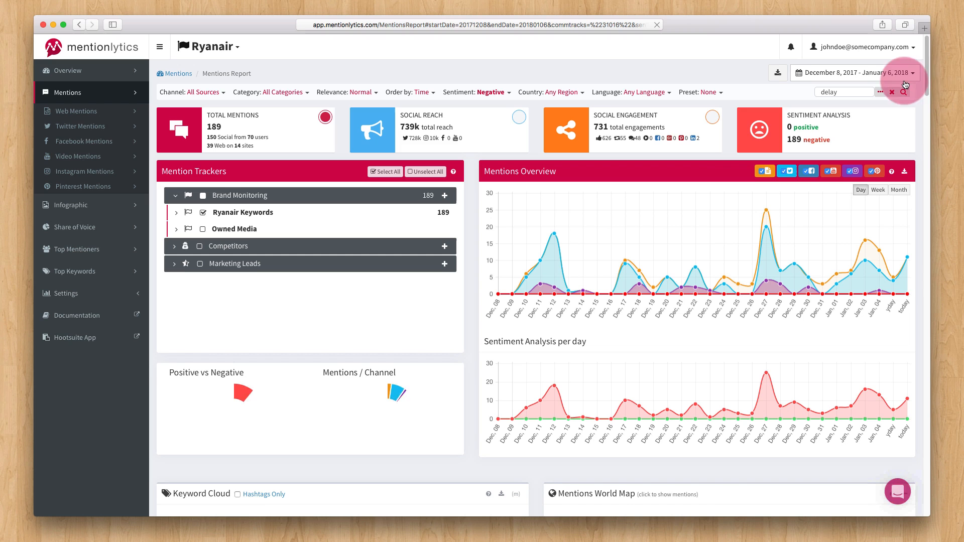
{"action": "scroll", "scroll_direction": "down", "scroll_amount": 3}
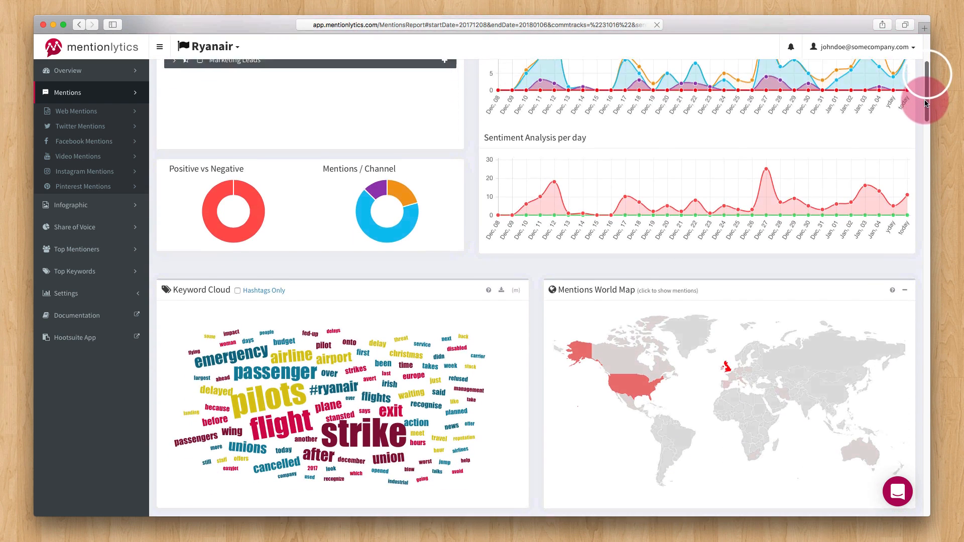
{"action": "scroll", "scroll_direction": "down", "scroll_amount": 3}
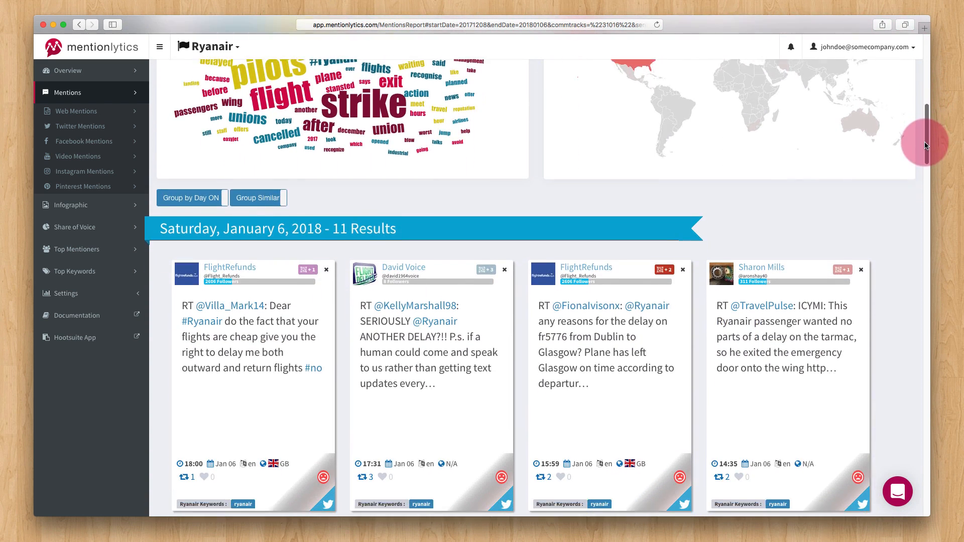
{"action": "scroll", "scroll_direction": "down", "scroll_amount": 3}
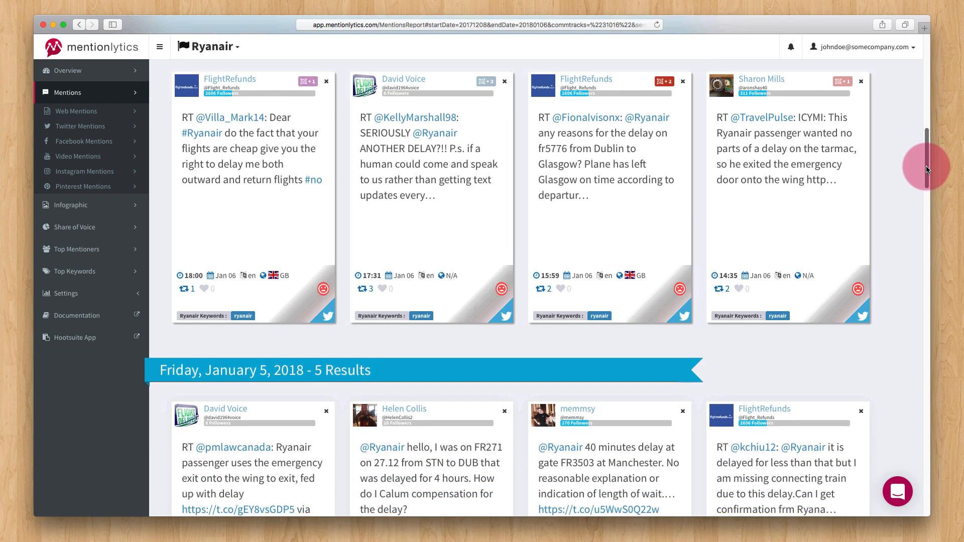
{"action": "scroll", "scroll_direction": "down", "scroll_amount": 3}
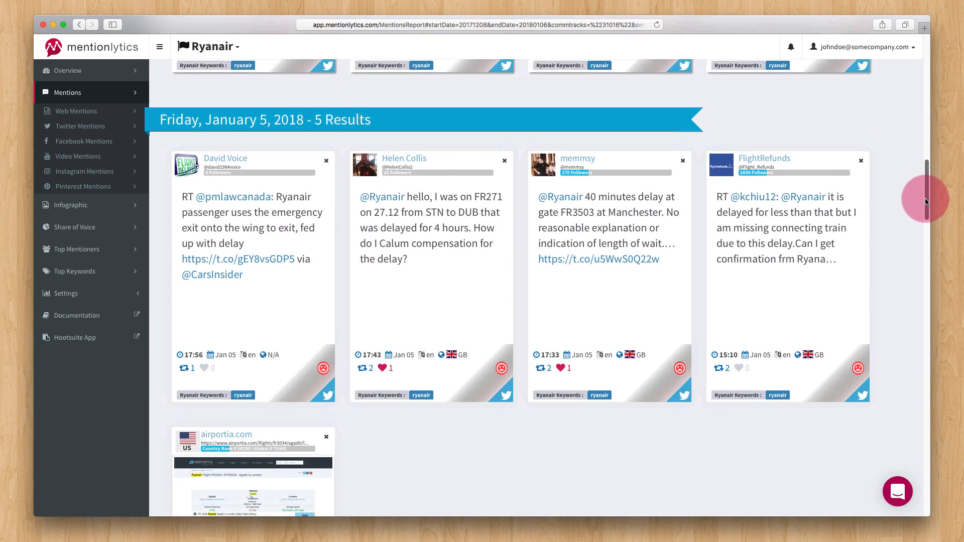
{"action": "scroll", "scroll_direction": "down", "scroll_amount": 3}
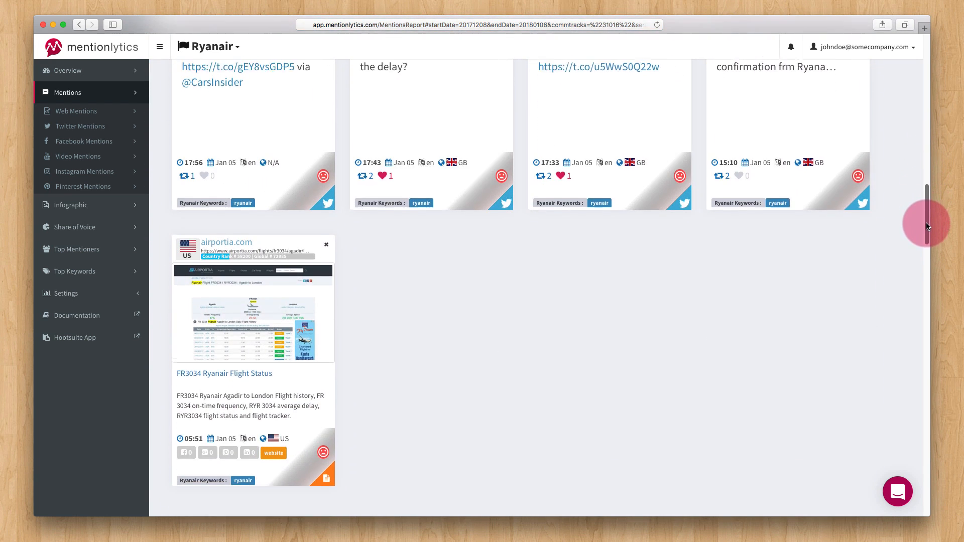
{"action": "scroll", "scroll_direction": "down", "scroll_amount": 3}
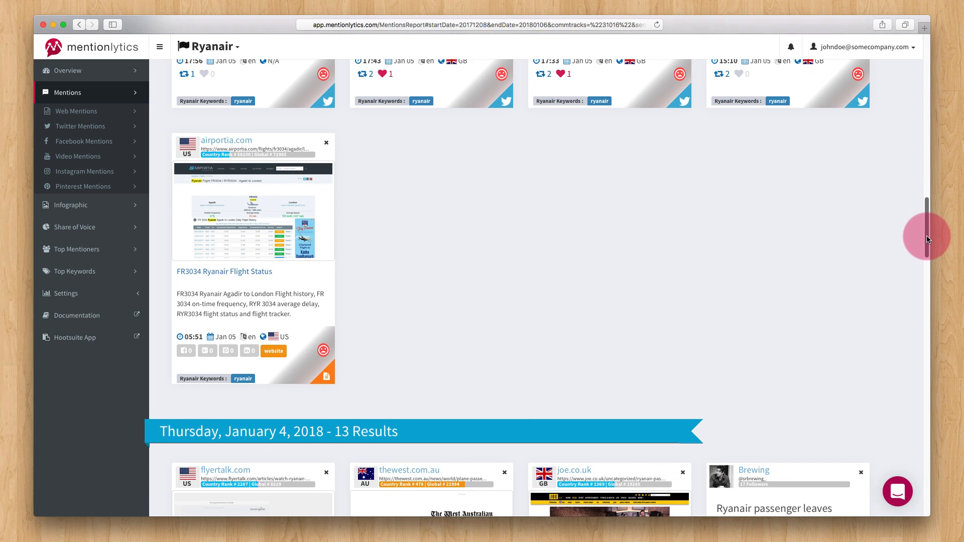
{"action": "scroll", "scroll_direction": "down", "scroll_amount": 3}
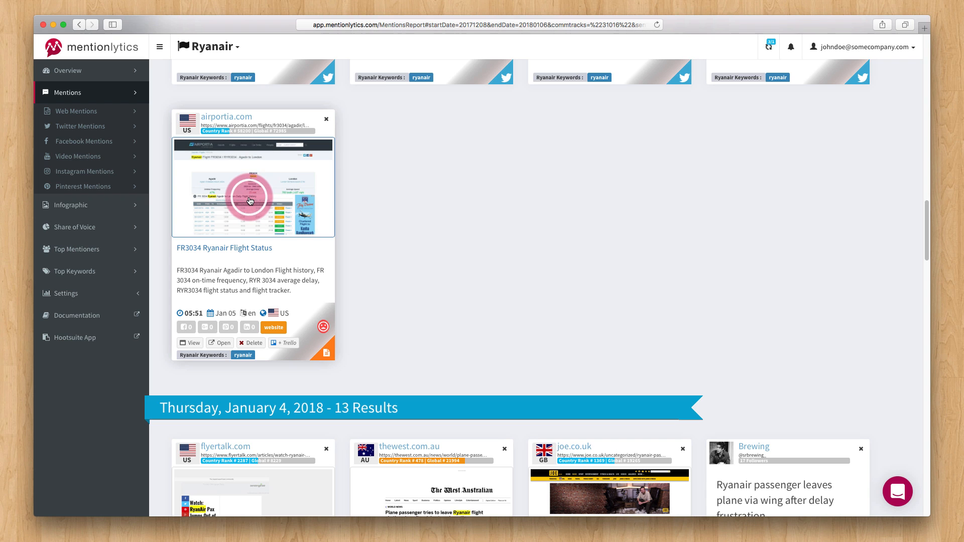
- Preview the airportia.com FR3034 mention, step through its Ryanair references, and close it
{"action": "left_click", "coordinate": [190, 342]}
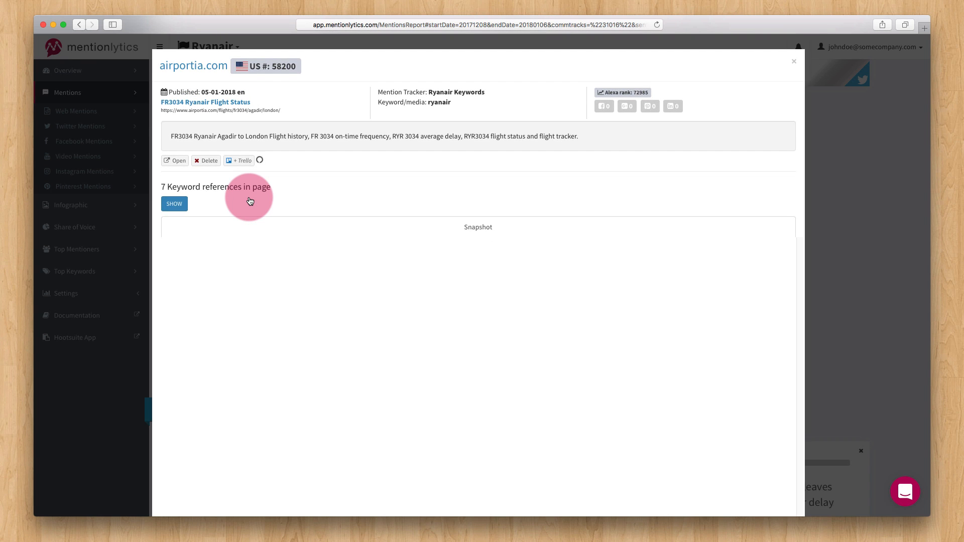
{"action": "left_click", "coordinate": [174, 204]}
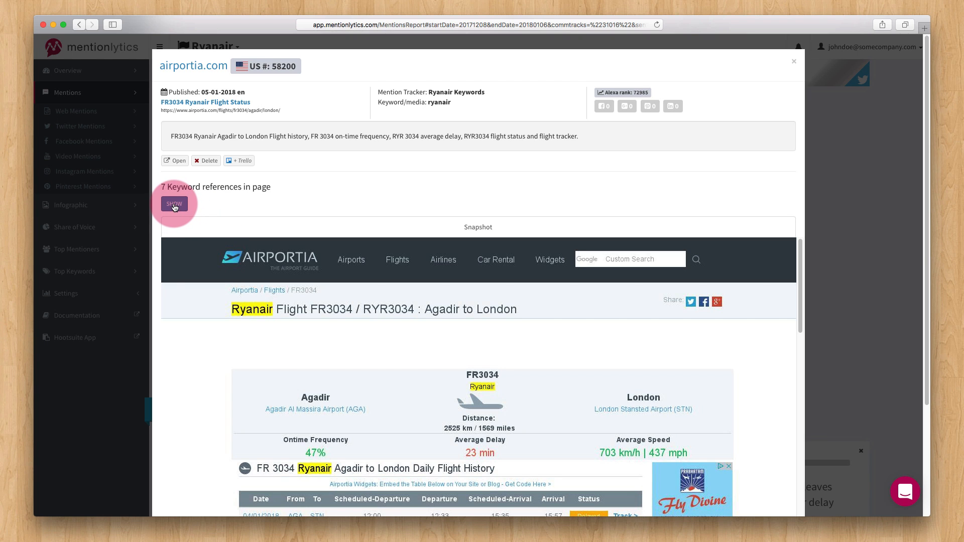
{"action": "left_click", "coordinate": [174, 204]}
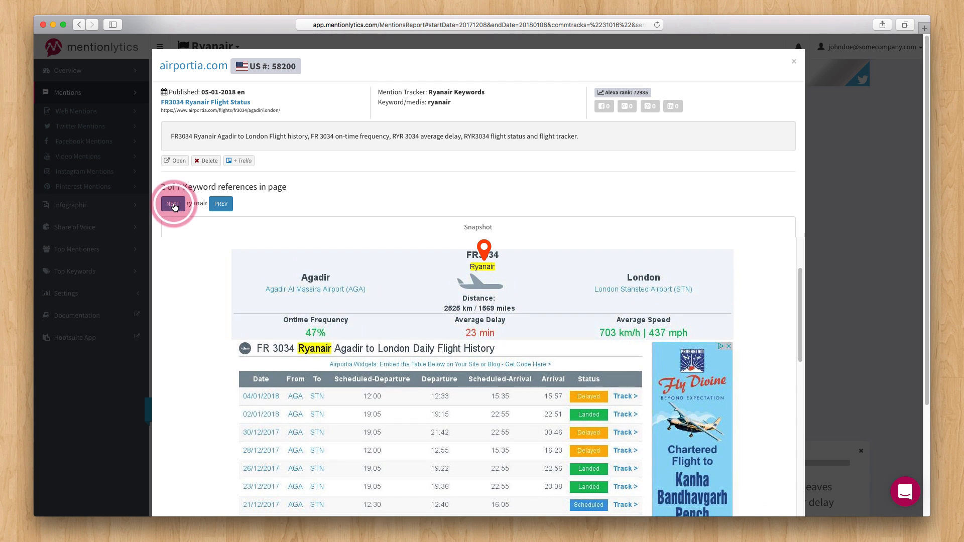
{"action": "left_click", "coordinate": [173, 204]}
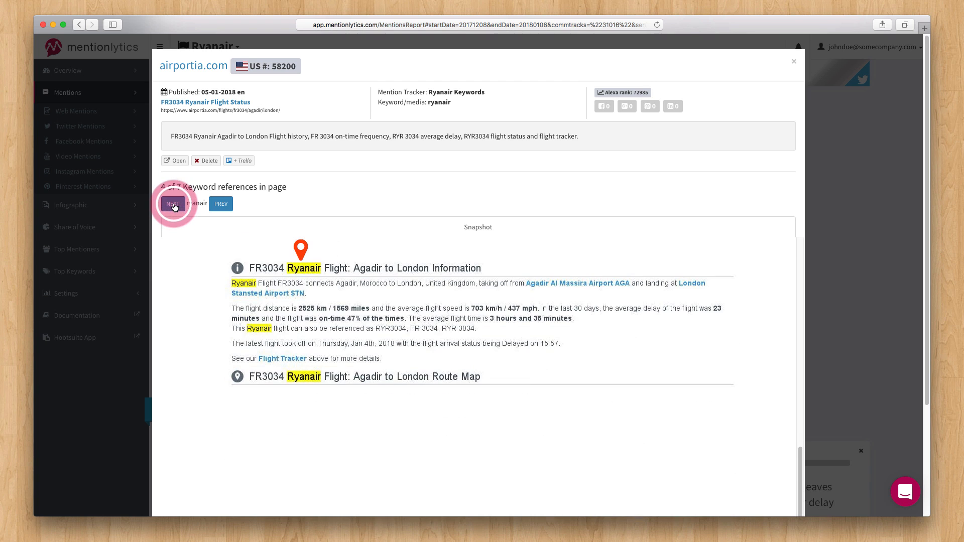
{"action": "left_click", "coordinate": [173, 204]}
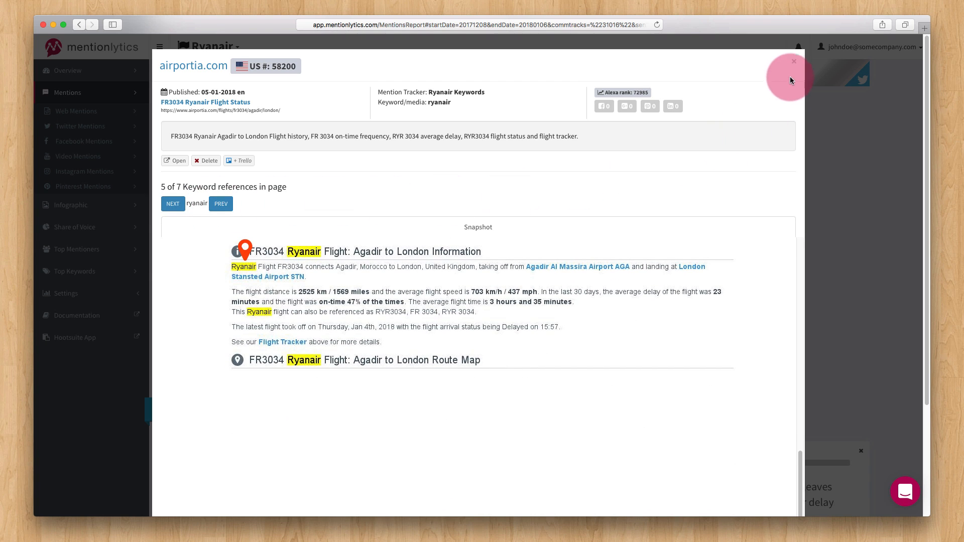
{"action": "left_click", "coordinate": [794, 61]}
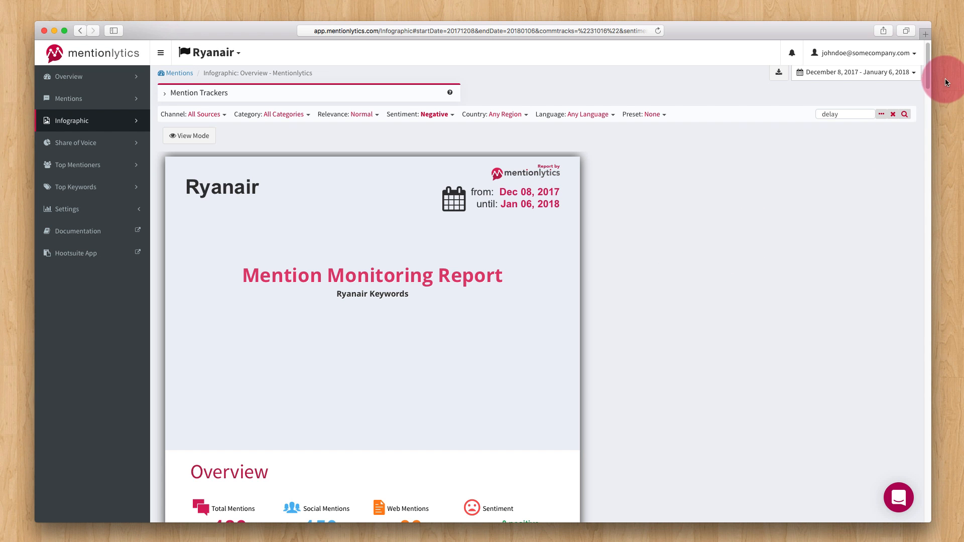
{"action": "scroll", "scroll_direction": "down", "scroll_amount": 3}
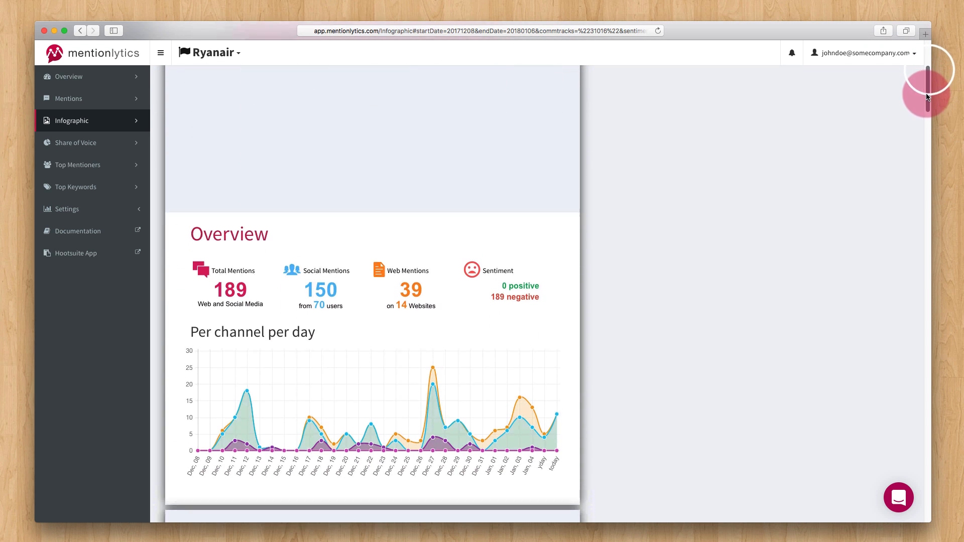
{"action": "scroll", "scroll_direction": "down", "scroll_amount": 3}
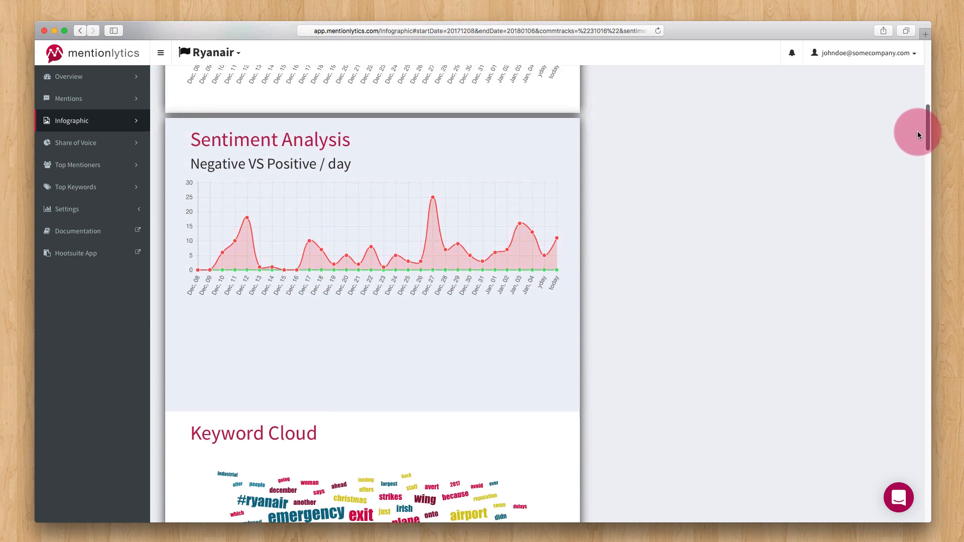
{"action": "scroll", "scroll_direction": "down", "scroll_amount": 3}
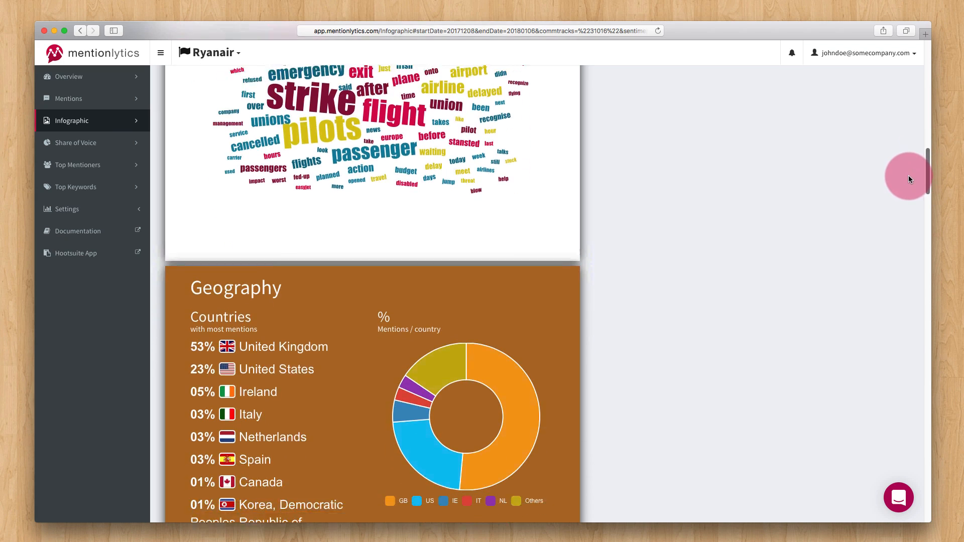
{"action": "scroll", "scroll_direction": "down", "scroll_amount": 3}
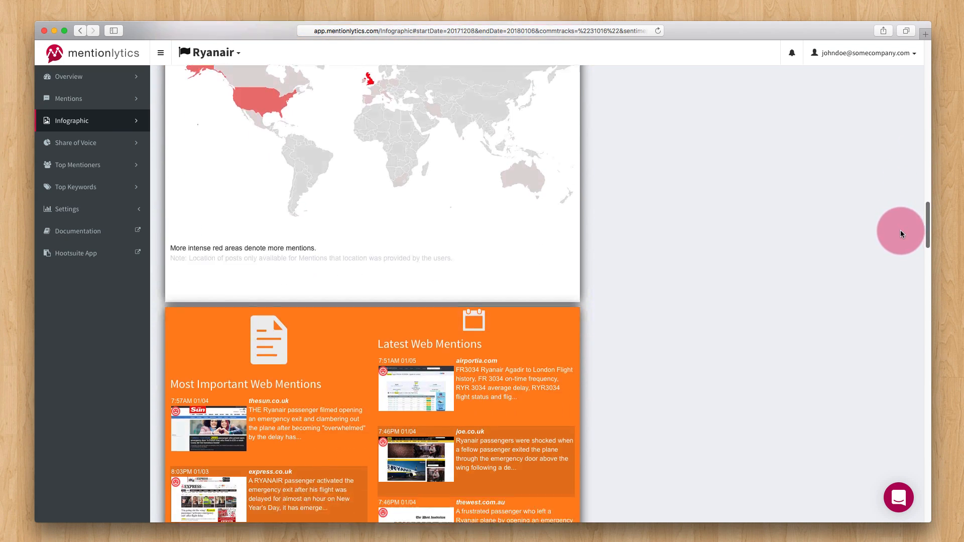
{"action": "scroll", "scroll_direction": "down", "scroll_amount": 3}
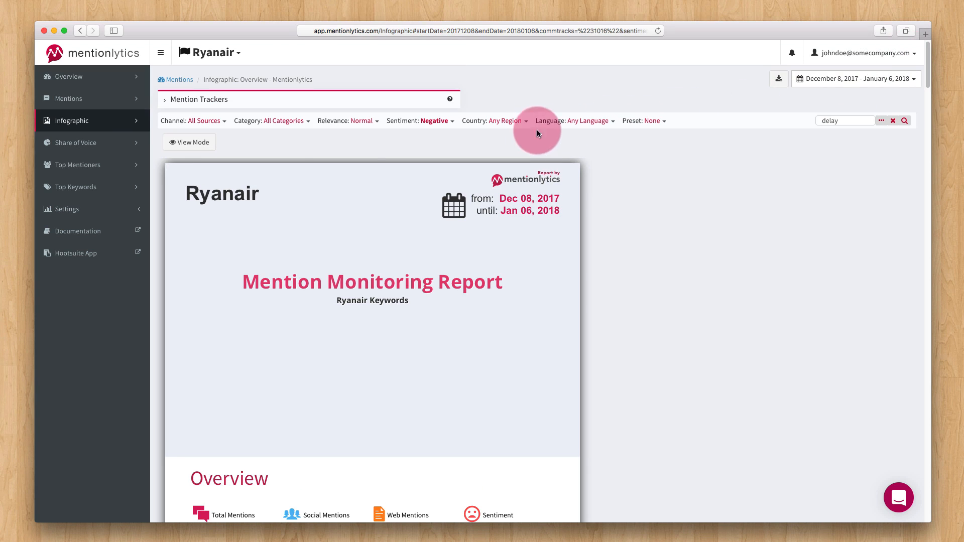
- Switch the infographic report's view mode to HD 1080 TV Mode (beta)
{"action": "left_click", "coordinate": [189, 142]}
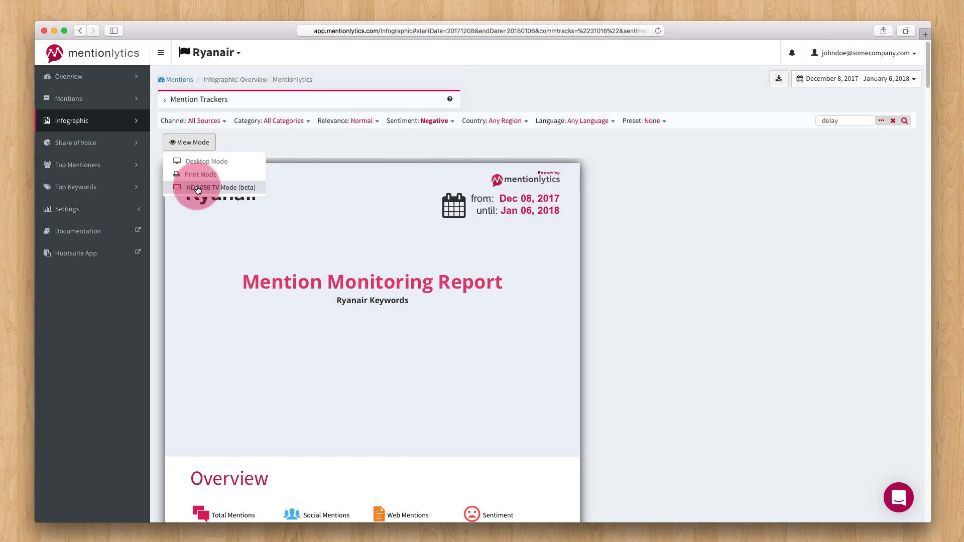
{"action": "left_click", "coordinate": [220, 188]}
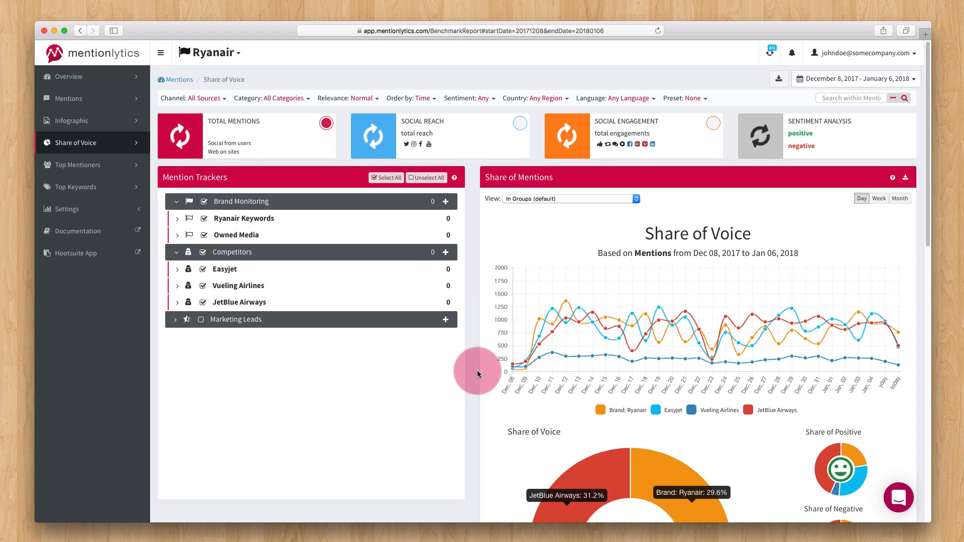
- Review the Share of Voice charts for Ryanair versus Easyjet, Vueling and JetBlue, then head to Top Mentioners
{"action": "scroll", "scroll_direction": "down", "scroll_amount": 3}
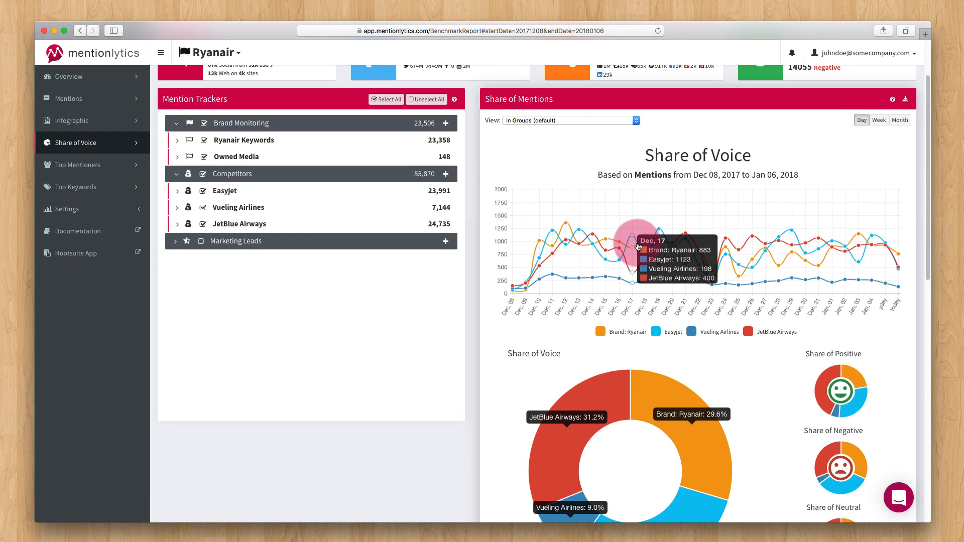
{"action": "scroll", "scroll_direction": "down", "scroll_amount": 3}
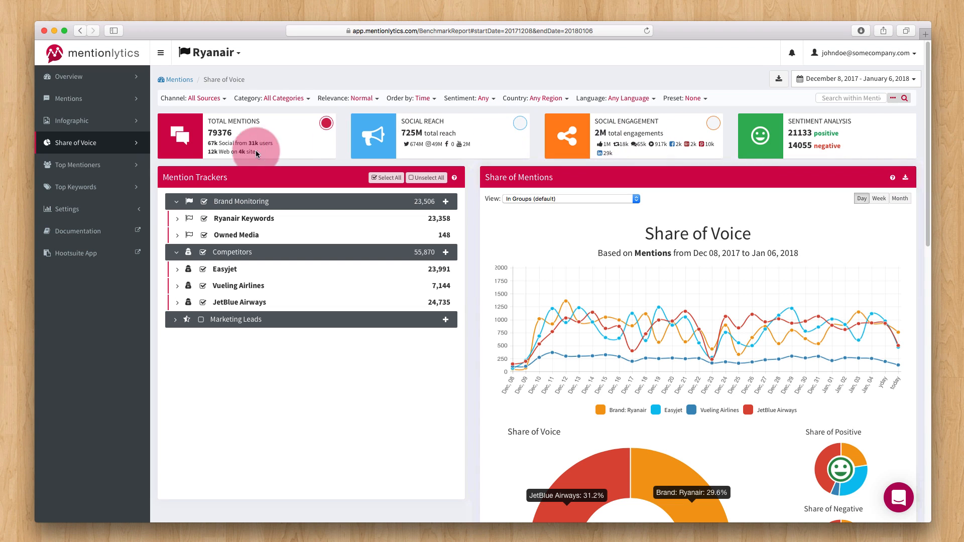
{"action": "left_click", "coordinate": [79, 165]}
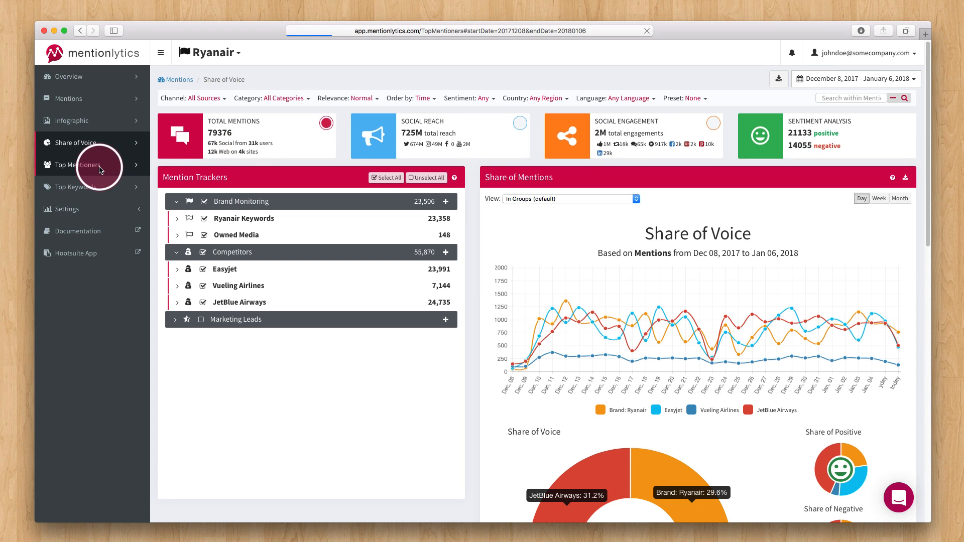
- Review the Top Mentioners ranking led by a YouTube channel with 285,820 engagements, then head to Top Keywords
{"action": "left_click", "coordinate": [77, 165]}
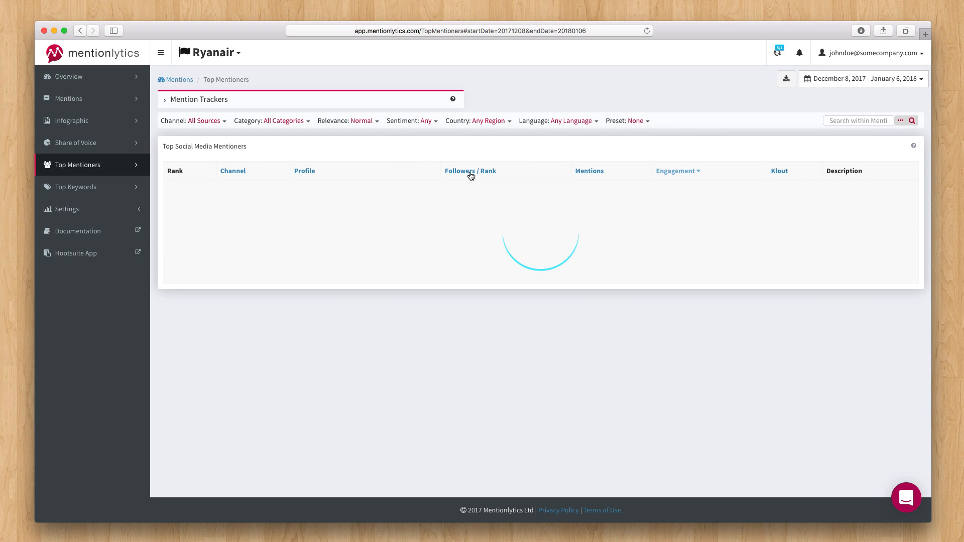
{"action": "mouse_move", "coordinate": [752, 161]}
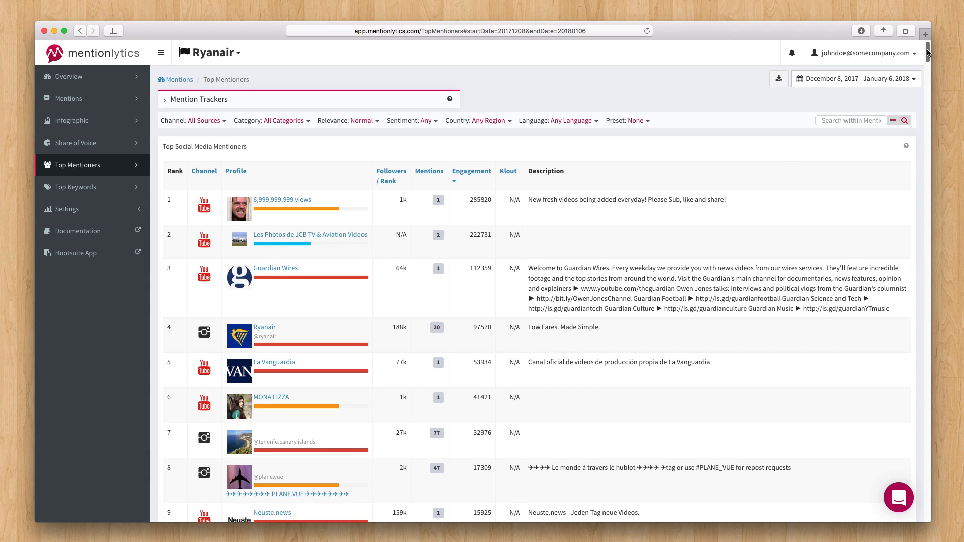
{"action": "scroll", "scroll_direction": "down", "scroll_amount": 3}
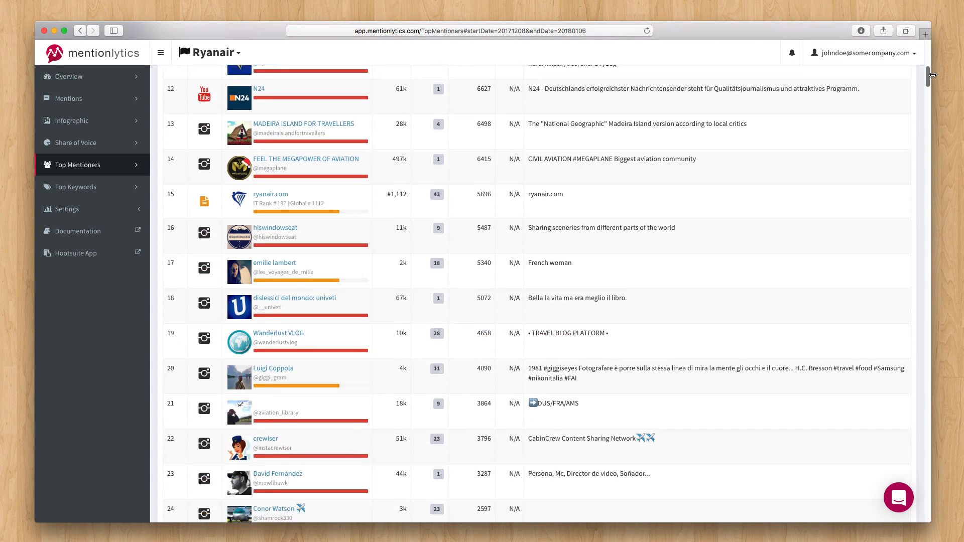
{"action": "scroll", "scroll_direction": "down", "scroll_amount": 3}
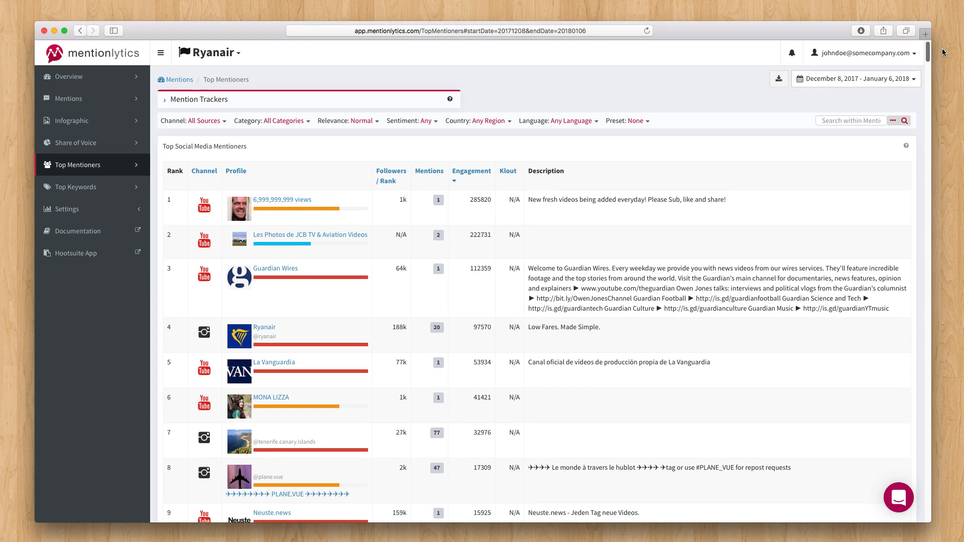
{"action": "left_click", "coordinate": [77, 187]}
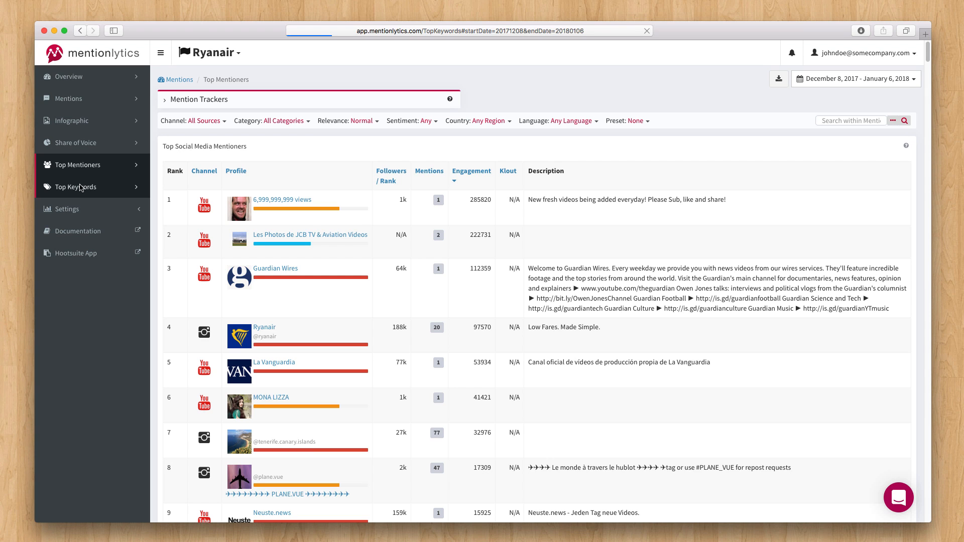
- Sort the Top Keywords ranking by engagement: jumps 550k, plane 444k, tarmac 440k
{"action": "left_click", "coordinate": [76, 187]}
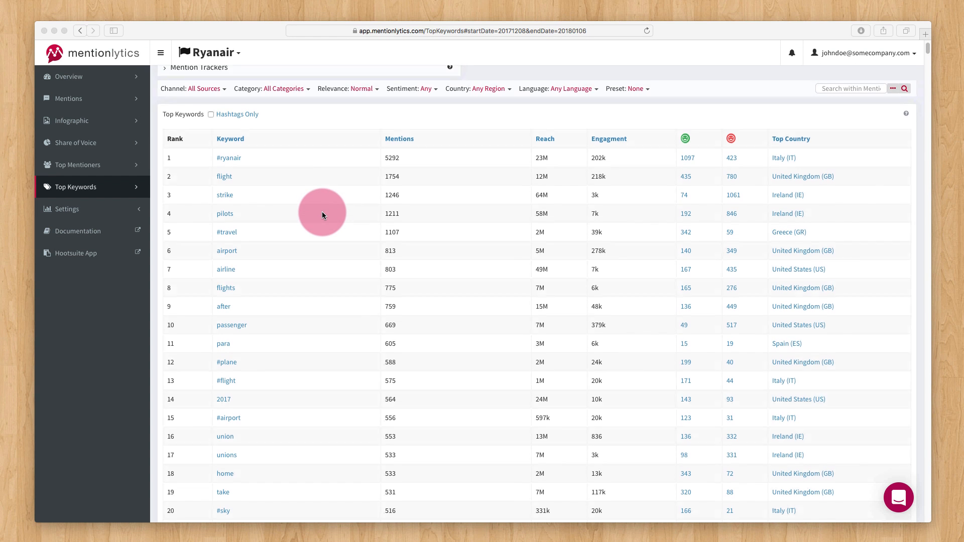
{"action": "scroll", "scroll_direction": "down", "scroll_amount": 3}
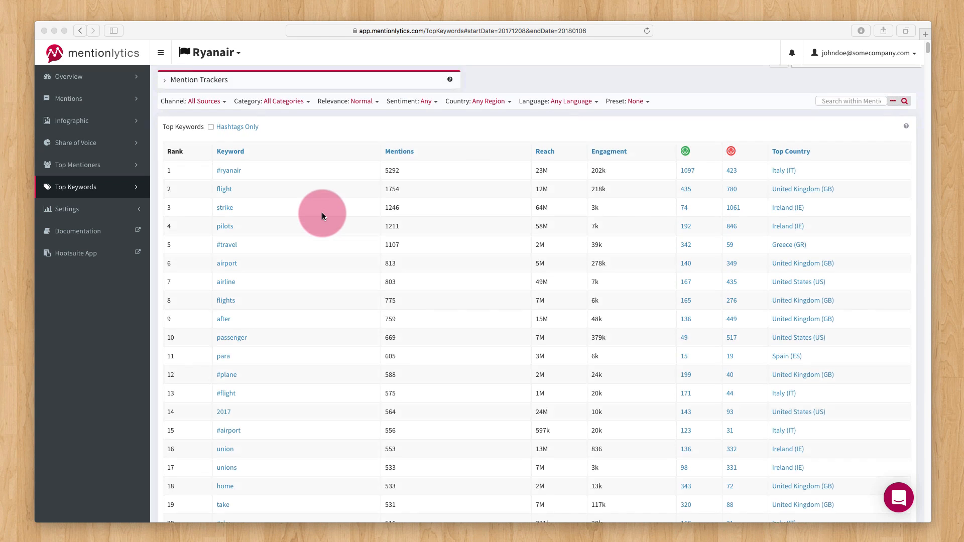
{"action": "scroll", "scroll_direction": "up", "scroll_amount": 3}
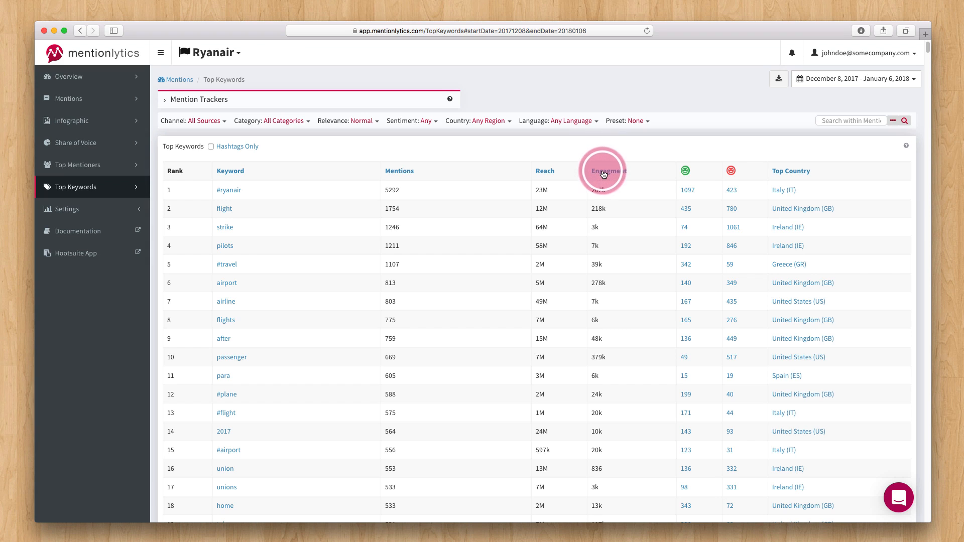
{"action": "left_click", "coordinate": [606, 170]}
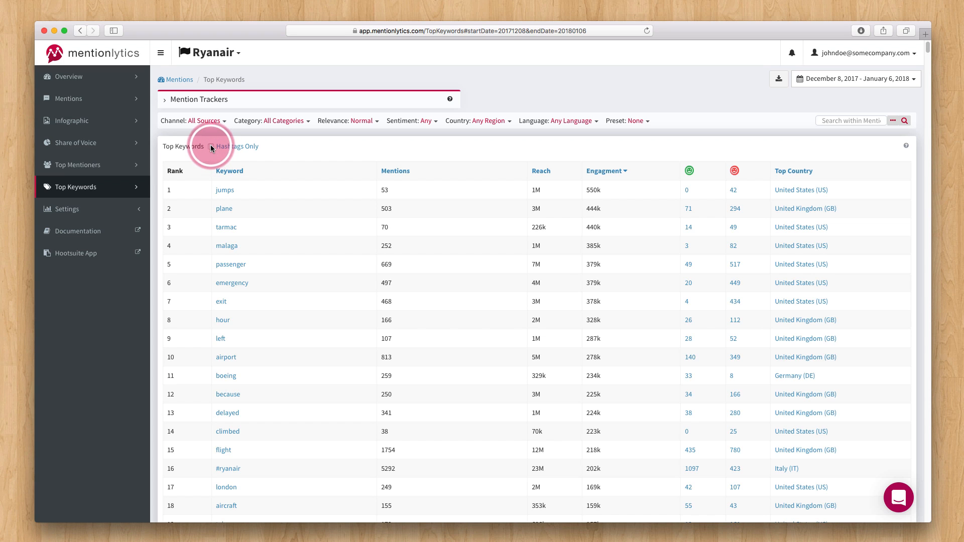
- Show Ryanair's top keywords as Instagram-only hashtags and bring up the Excel/text export menu
{"action": "left_click", "coordinate": [212, 148]}
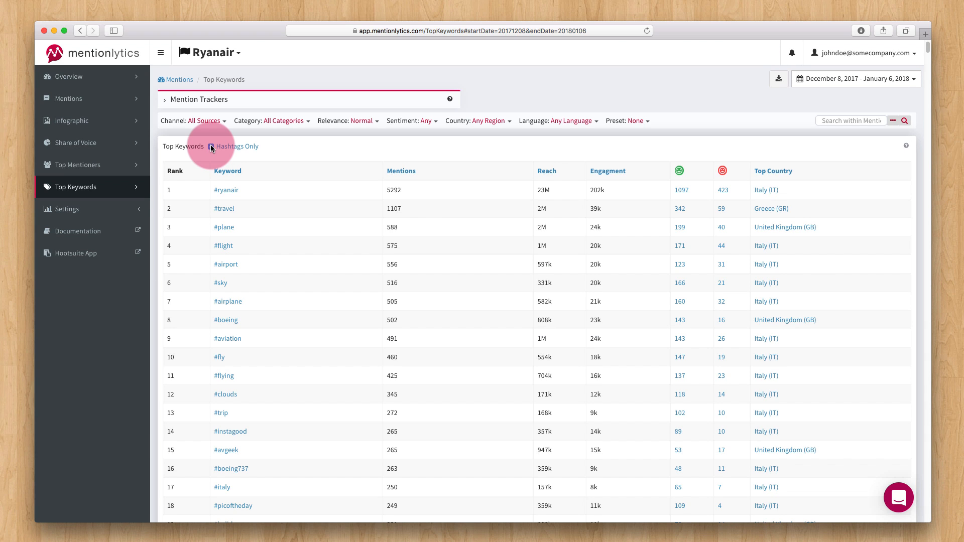
{"action": "left_click", "coordinate": [210, 146]}
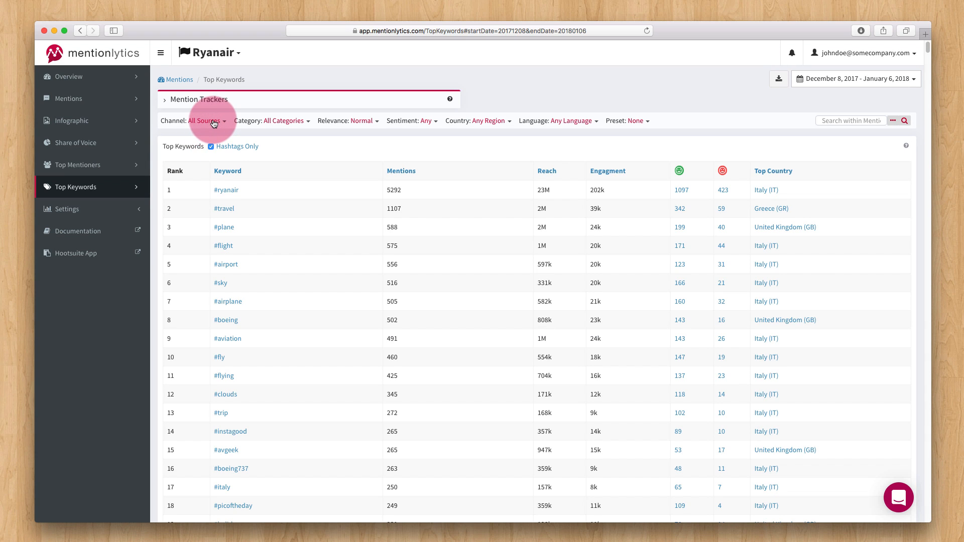
{"action": "left_click", "coordinate": [205, 121]}
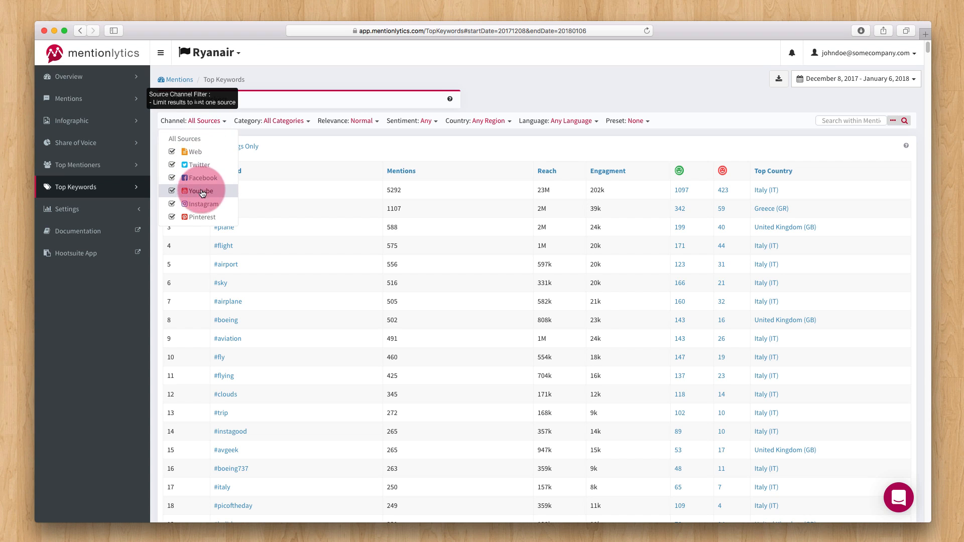
{"action": "left_click", "coordinate": [203, 203]}
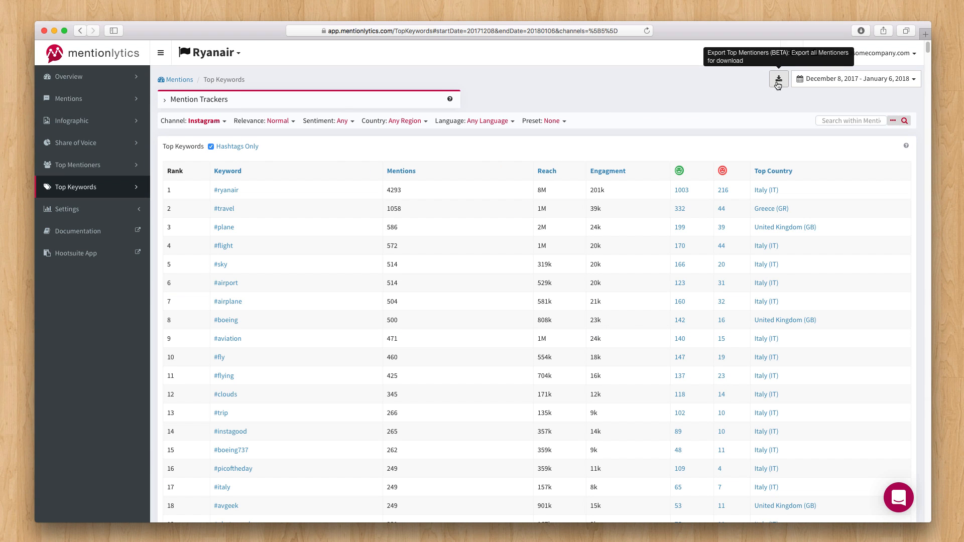
{"action": "left_click", "coordinate": [779, 79]}
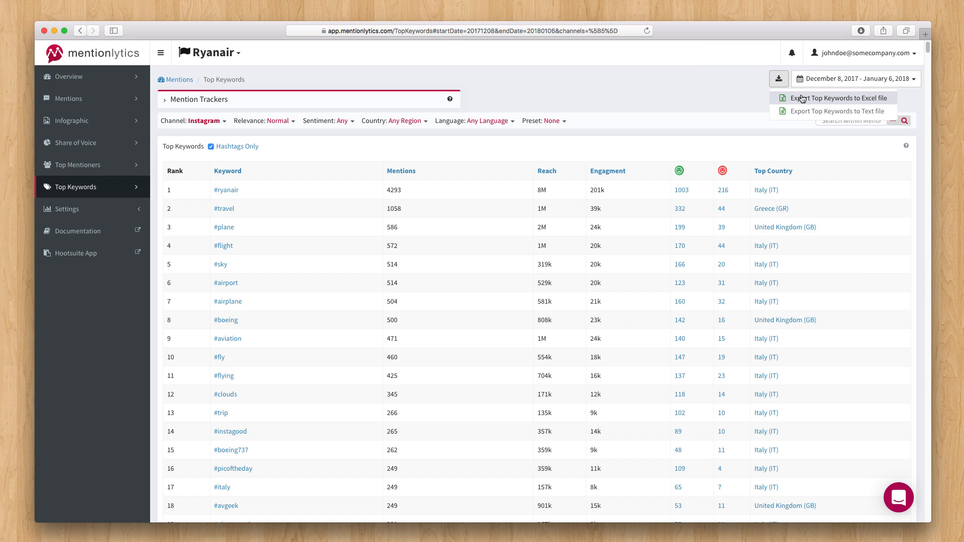